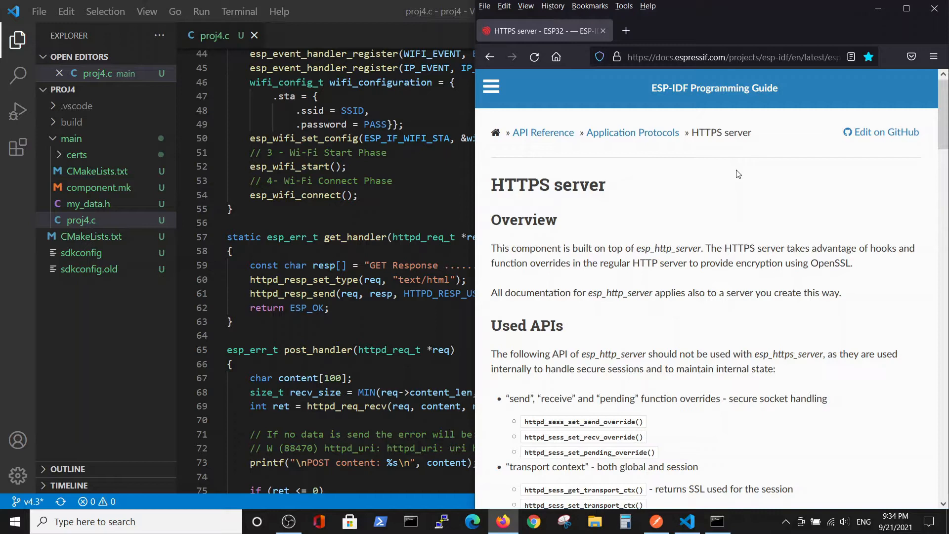
mouse_move(661, 71)
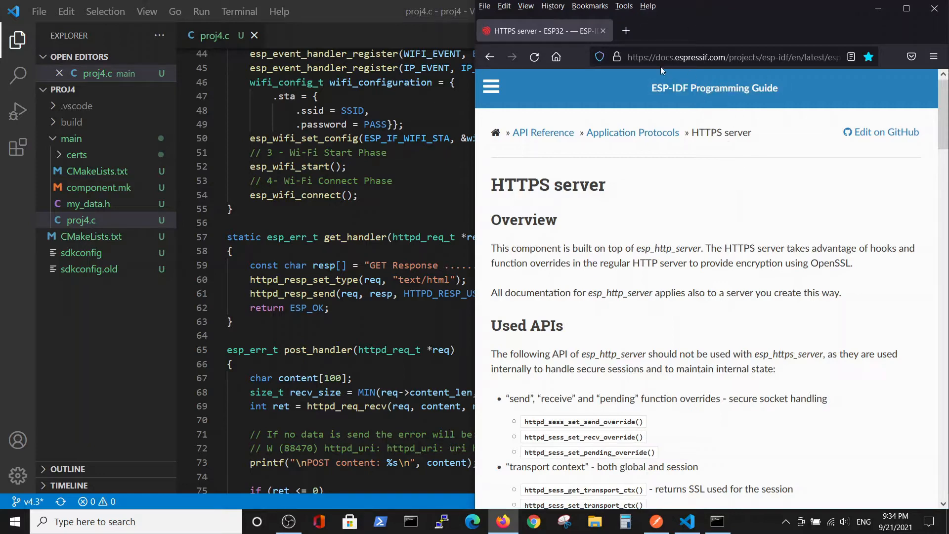
Navigate to the esp-idf https_server example on GitHub and into its 'simple' folder
scroll("down", 3)
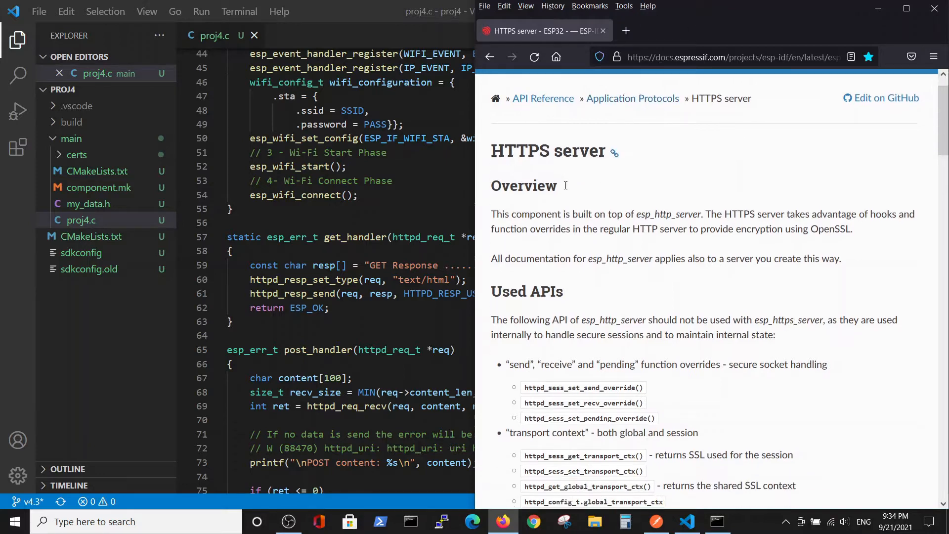
scroll("down", 3)
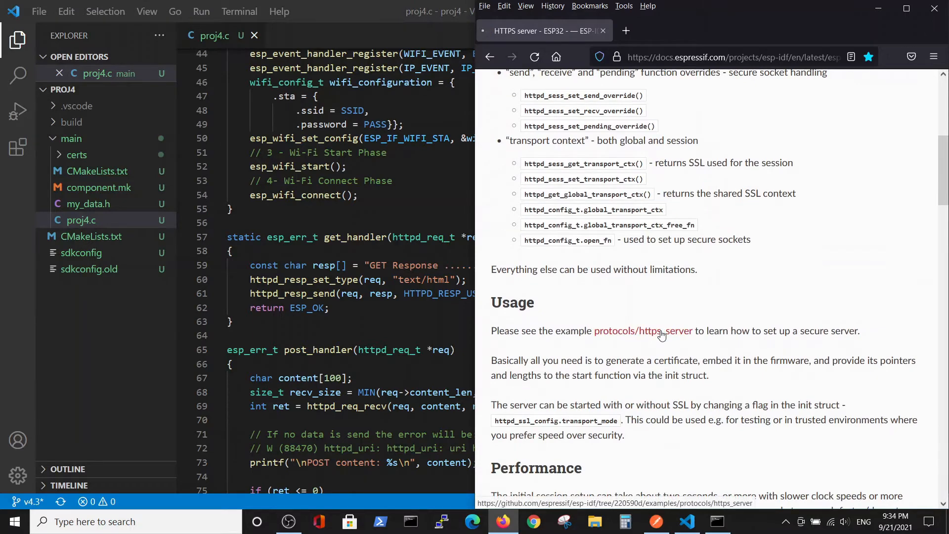
left_click(643, 330)
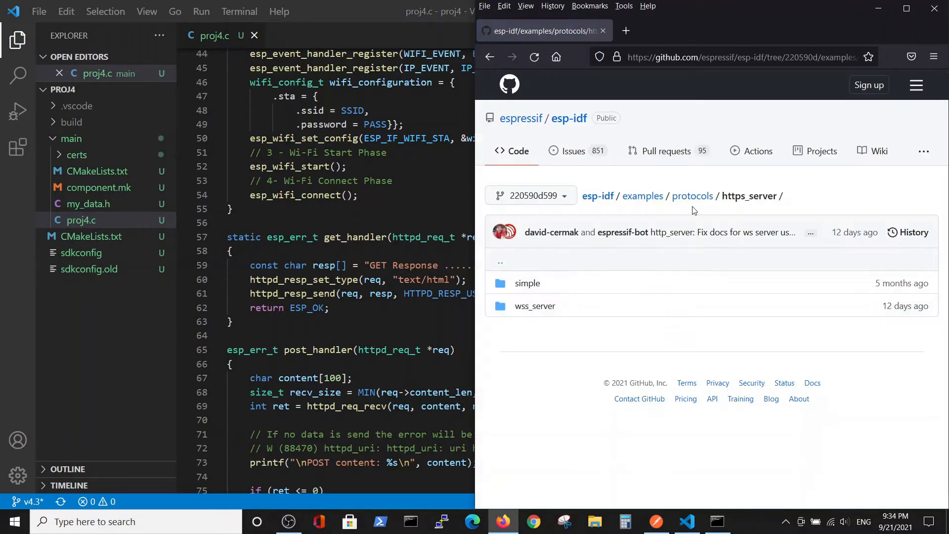
left_click(528, 283)
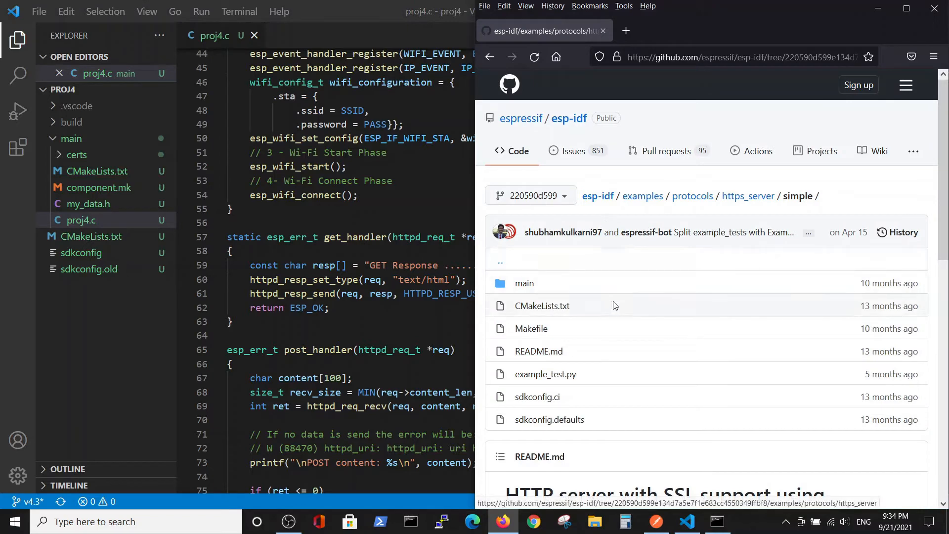
Read through the README's Certificates section on generating the server certificate
scroll("down", 3)
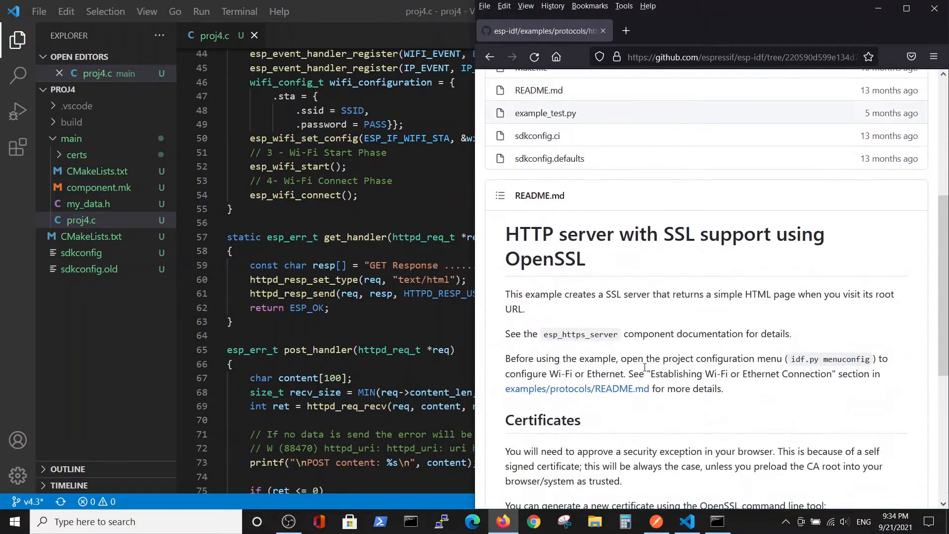
scroll("down", 3)
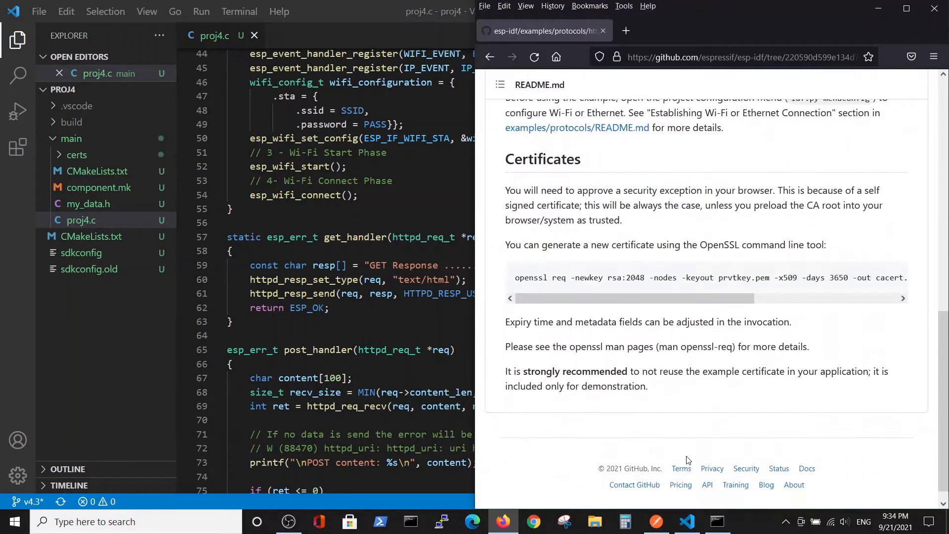
scroll("up", 3)
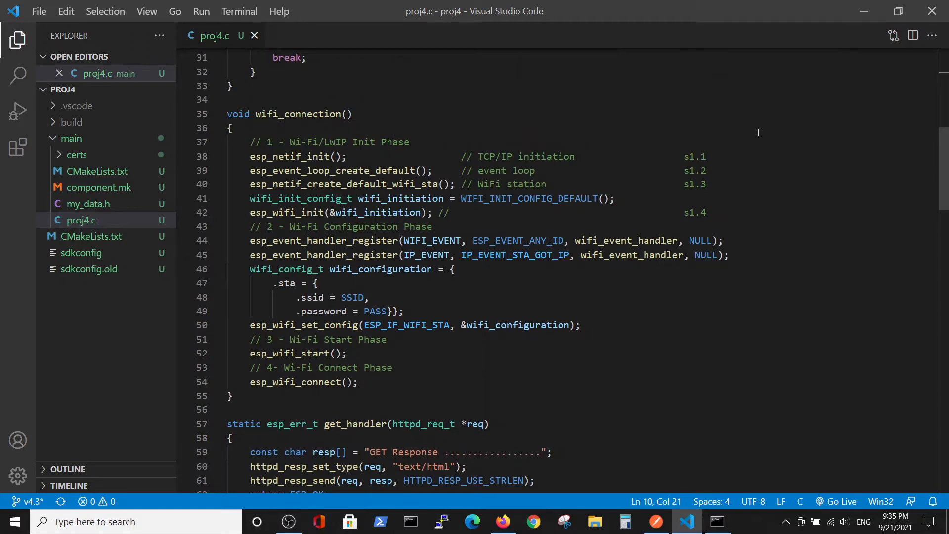
scroll("up", 3)
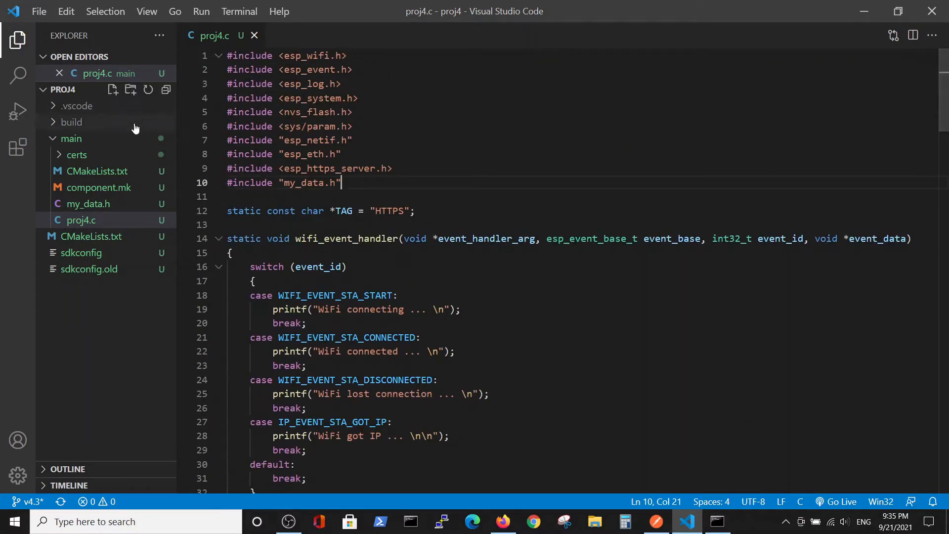
mouse_move(79, 156)
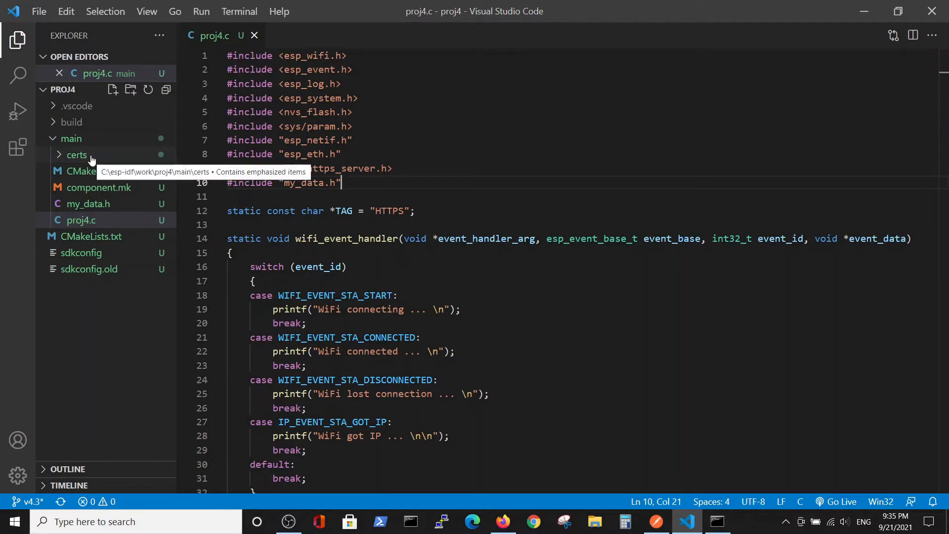
mouse_move(100, 159)
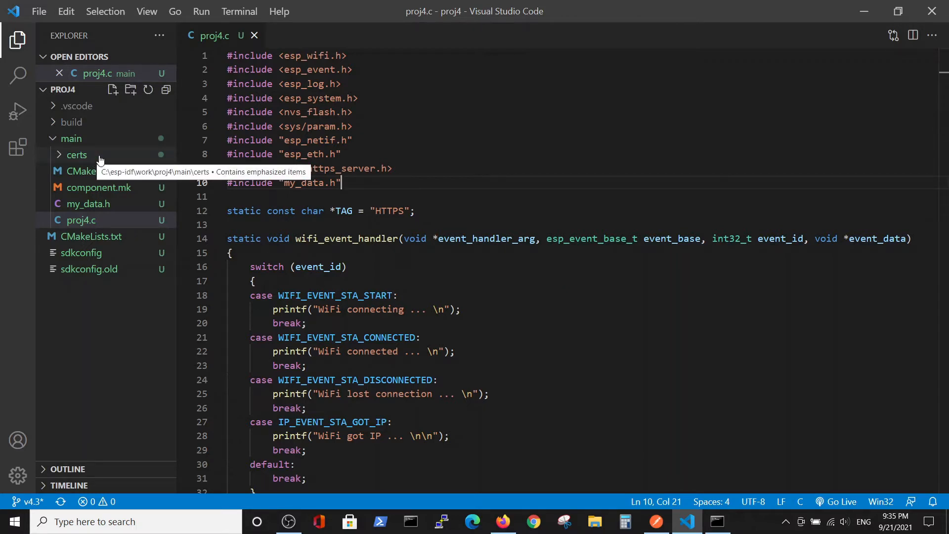
mouse_move(100, 160)
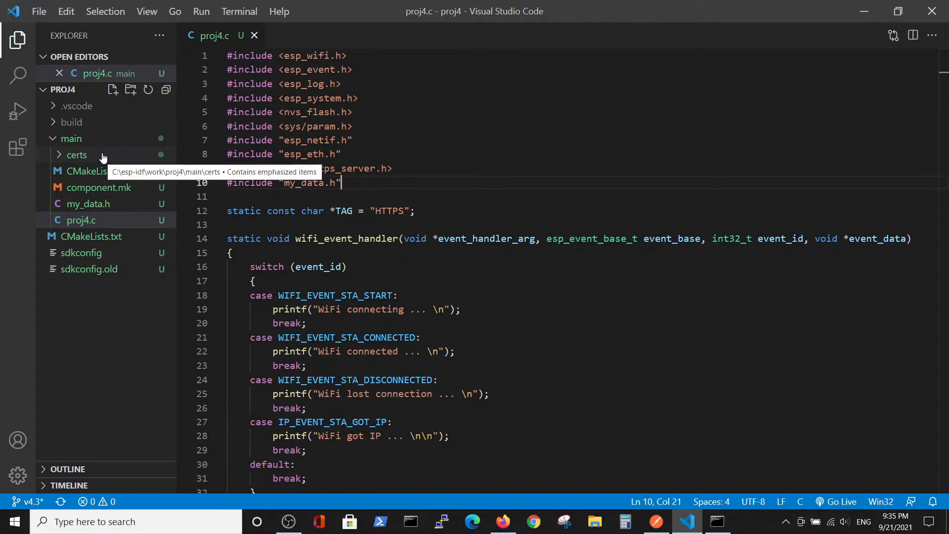
mouse_move(108, 173)
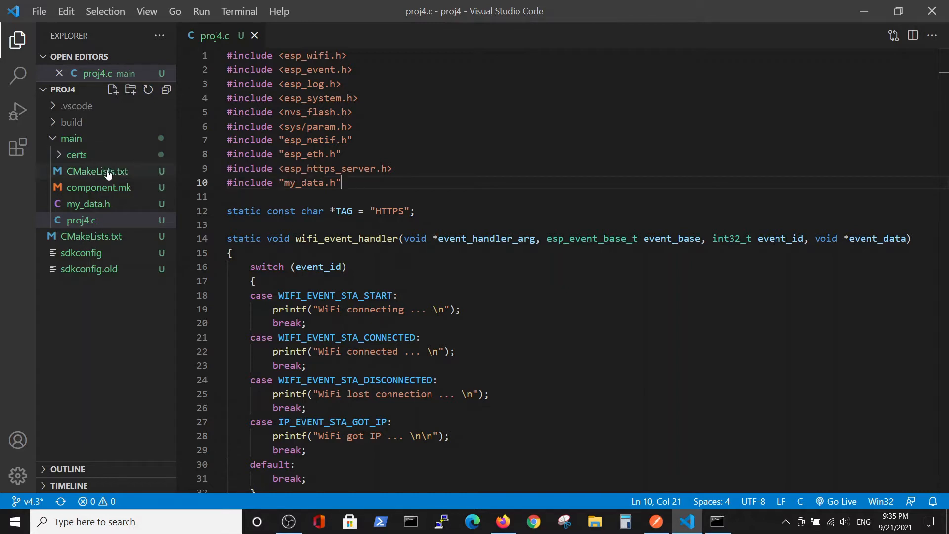
mouse_move(78, 178)
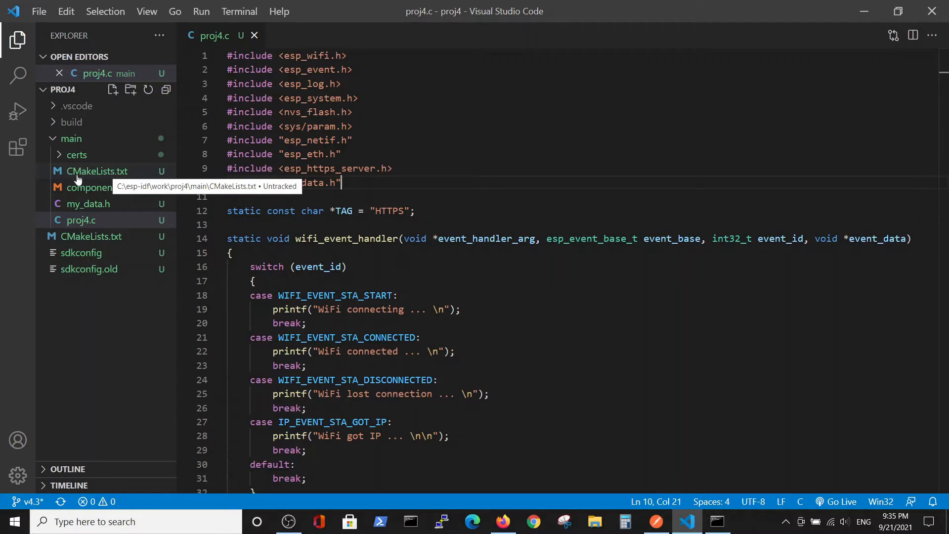
mouse_move(117, 187)
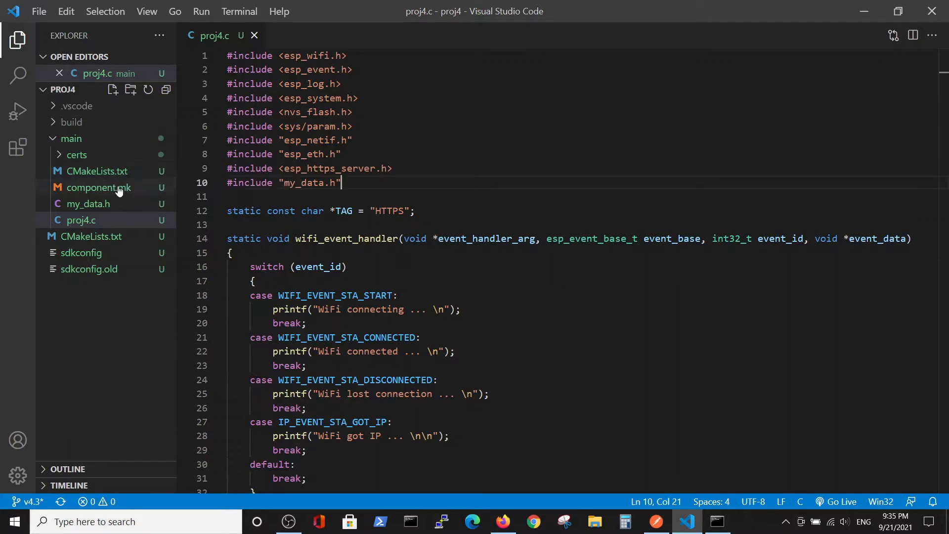
mouse_move(123, 195)
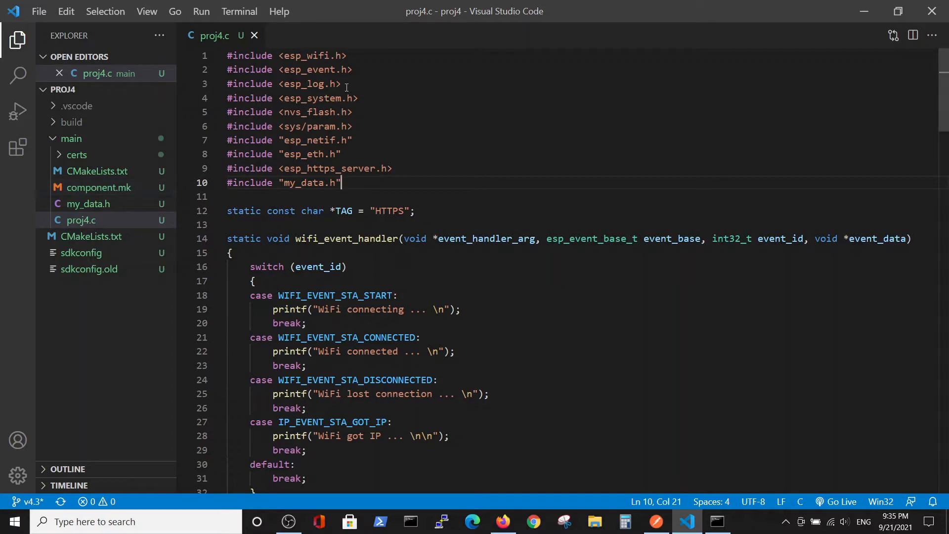
mouse_move(463, 270)
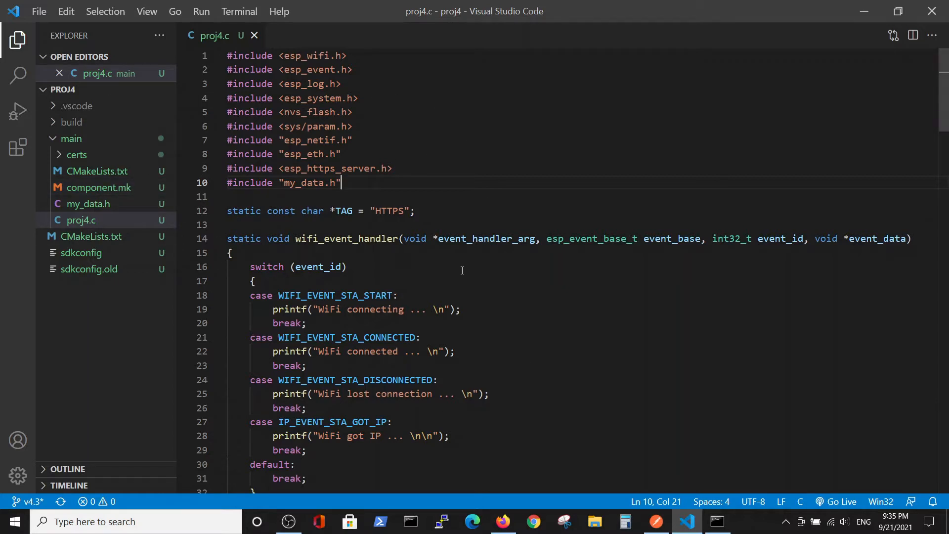
left_click(324, 168)
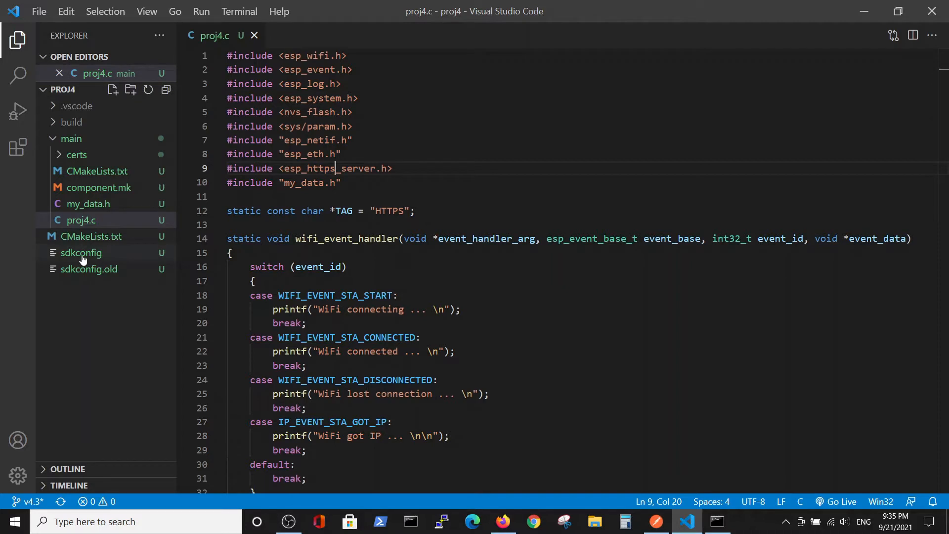
mouse_move(300, 267)
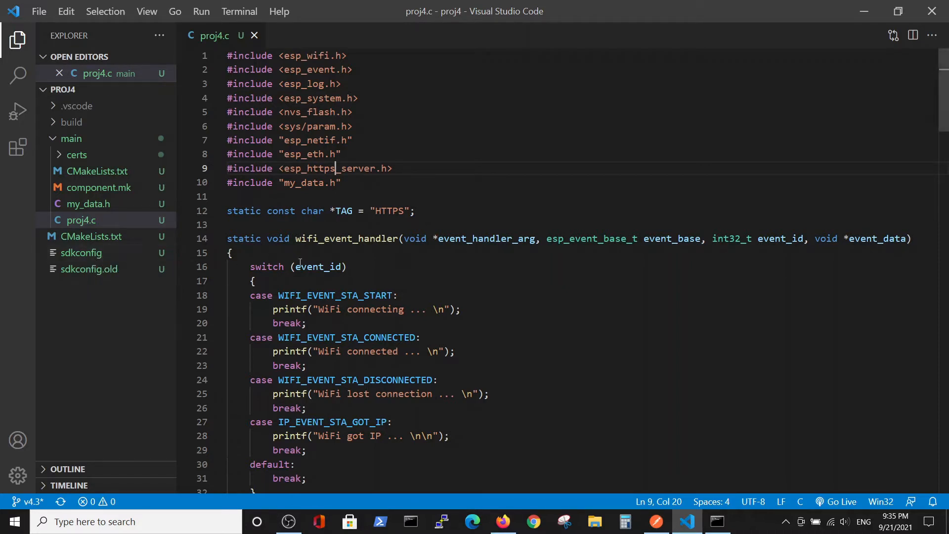
mouse_move(308, 253)
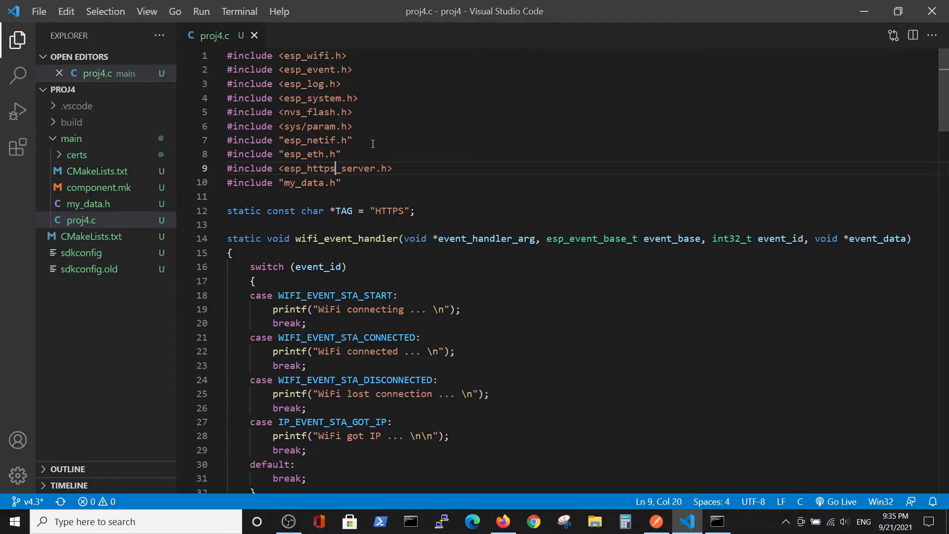
scroll("down", 3)
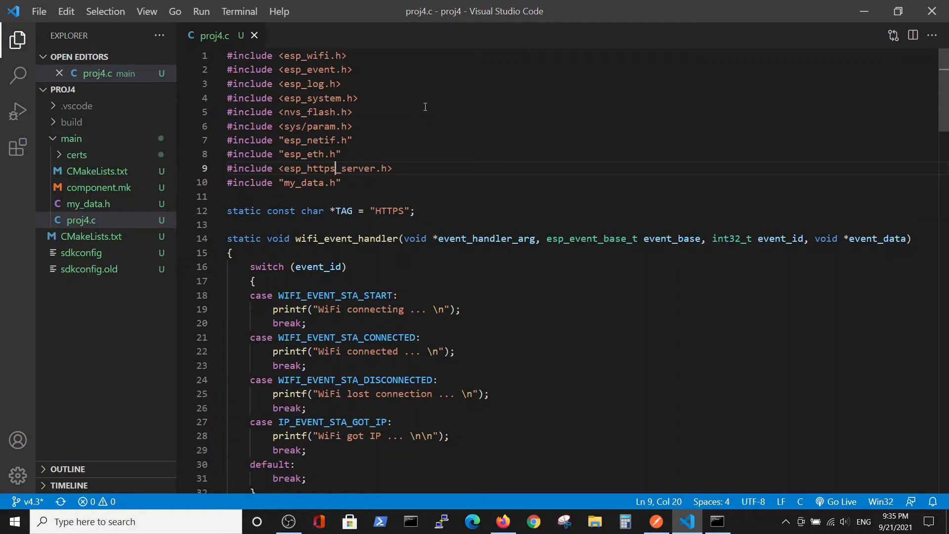
mouse_move(443, 147)
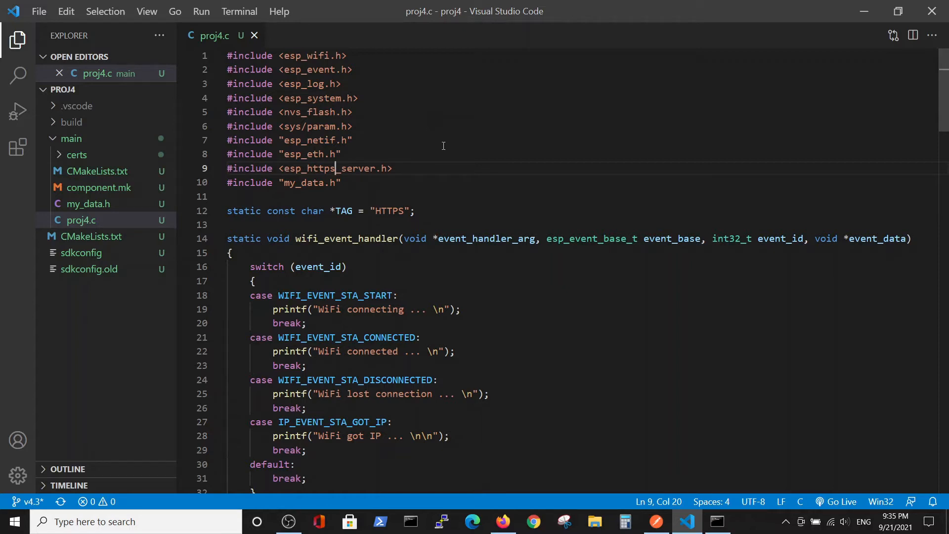
mouse_move(435, 188)
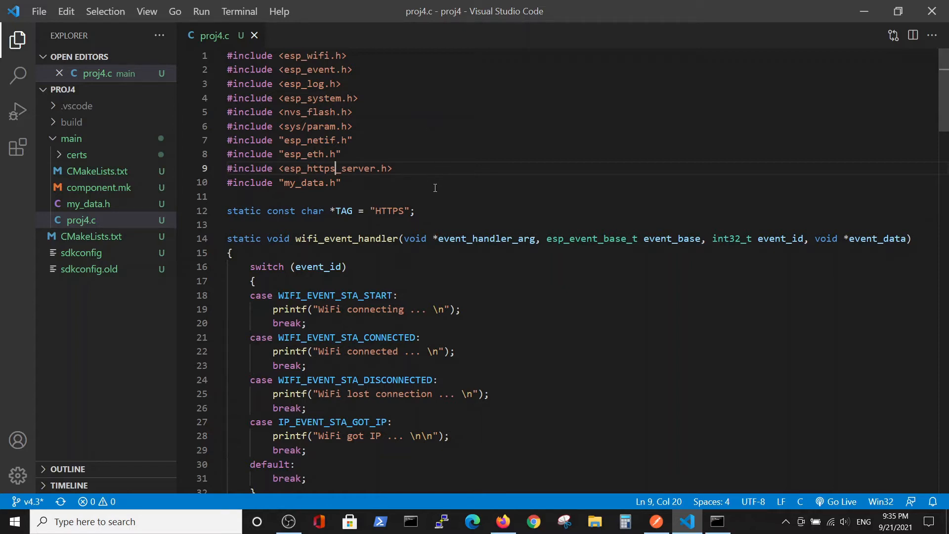
mouse_move(444, 103)
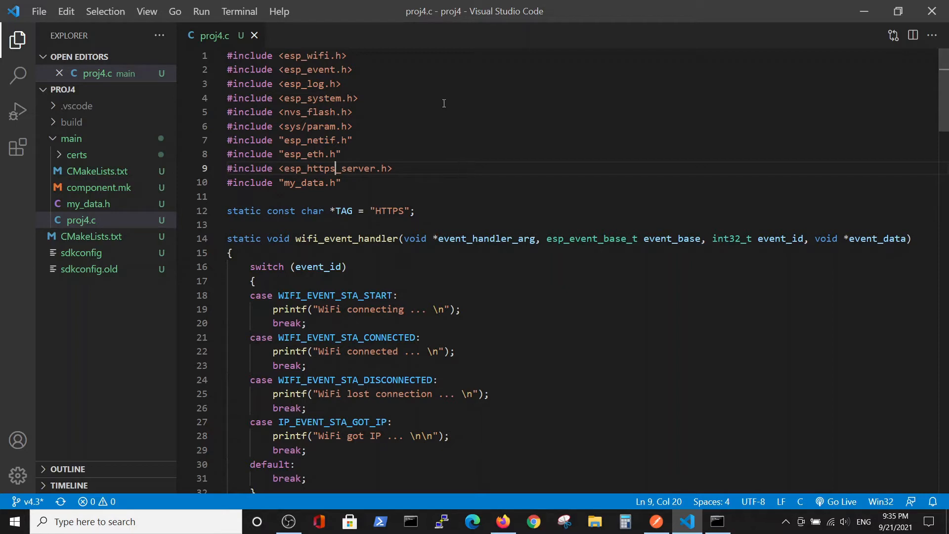
mouse_move(465, 106)
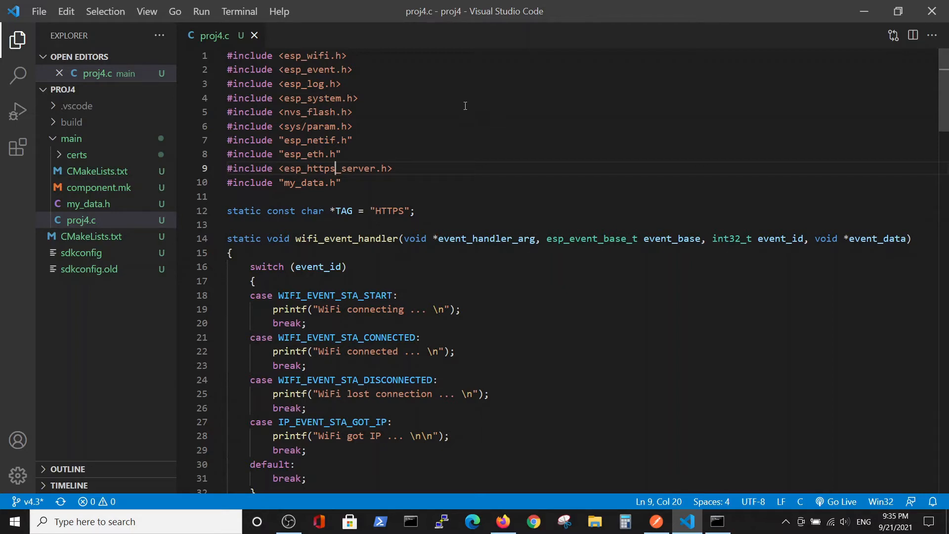
mouse_move(473, 124)
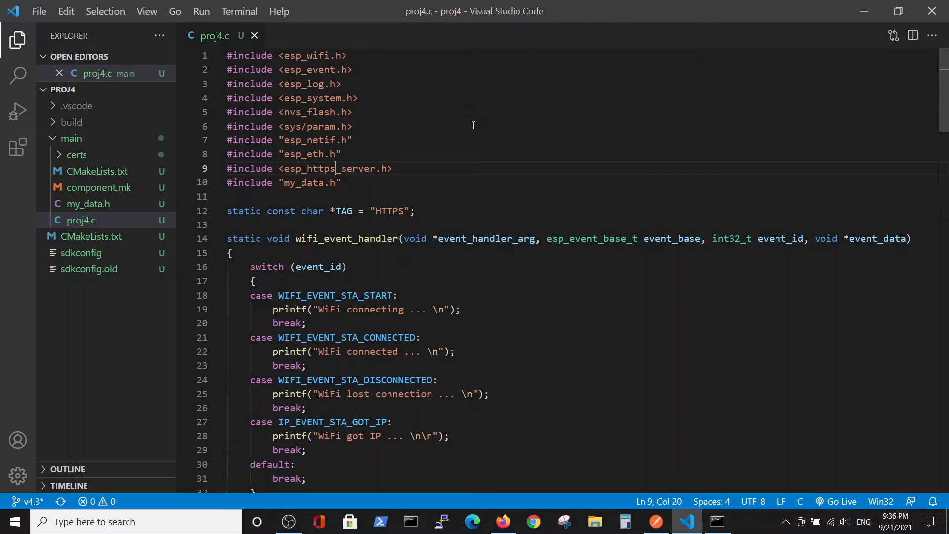
mouse_move(448, 97)
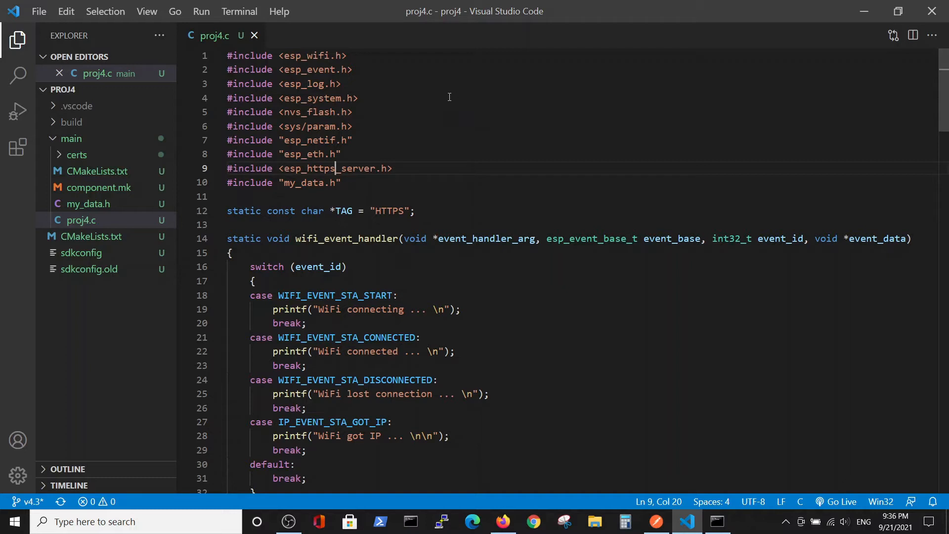
mouse_move(457, 152)
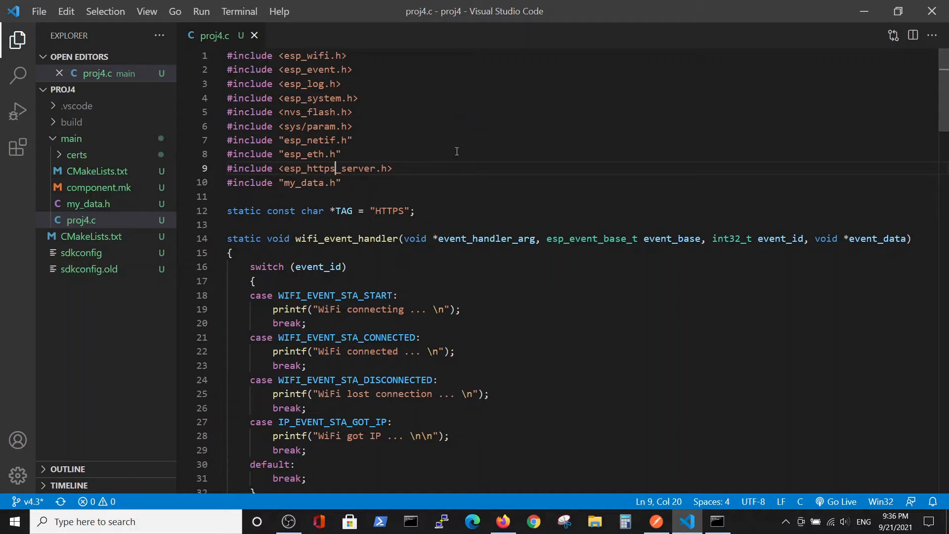
scroll("down", 3)
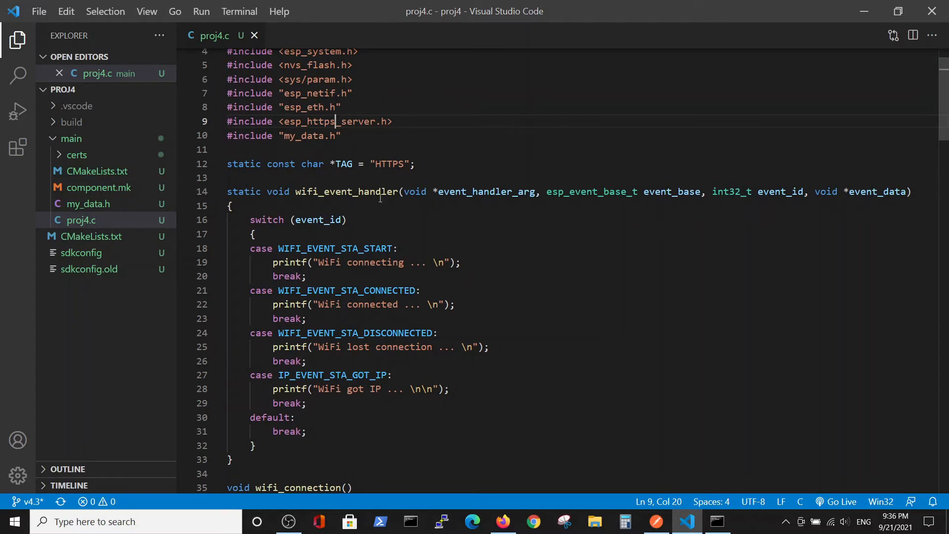
scroll("down", 3)
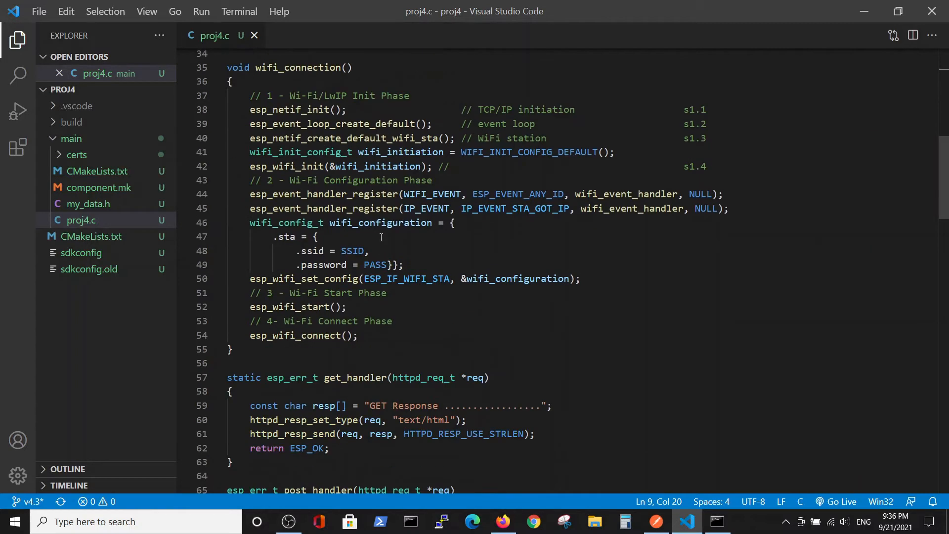
scroll("down", 3)
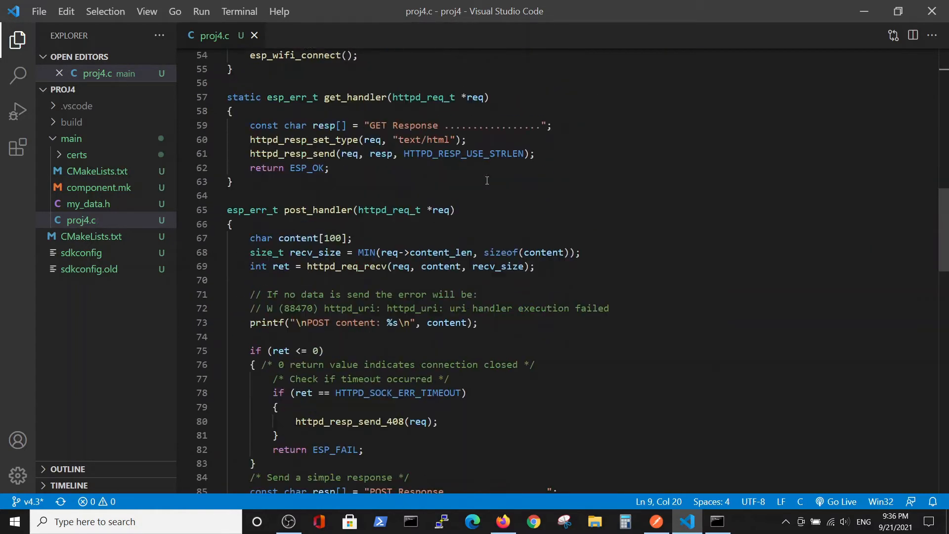
mouse_move(375, 101)
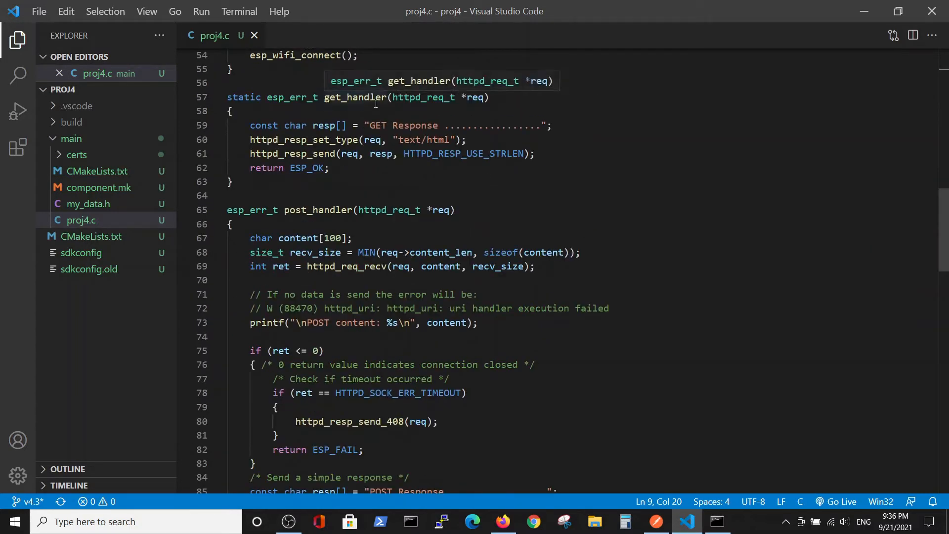
mouse_move(383, 94)
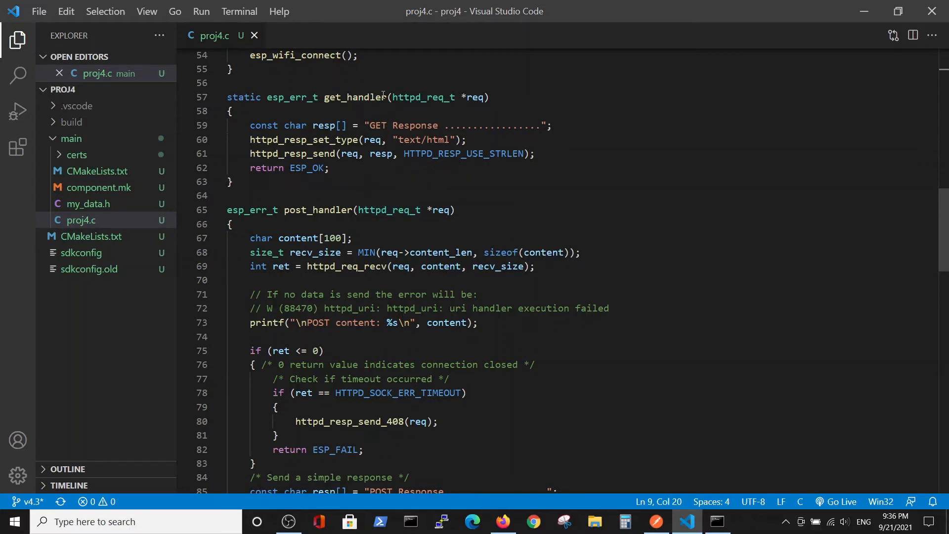
mouse_move(387, 136)
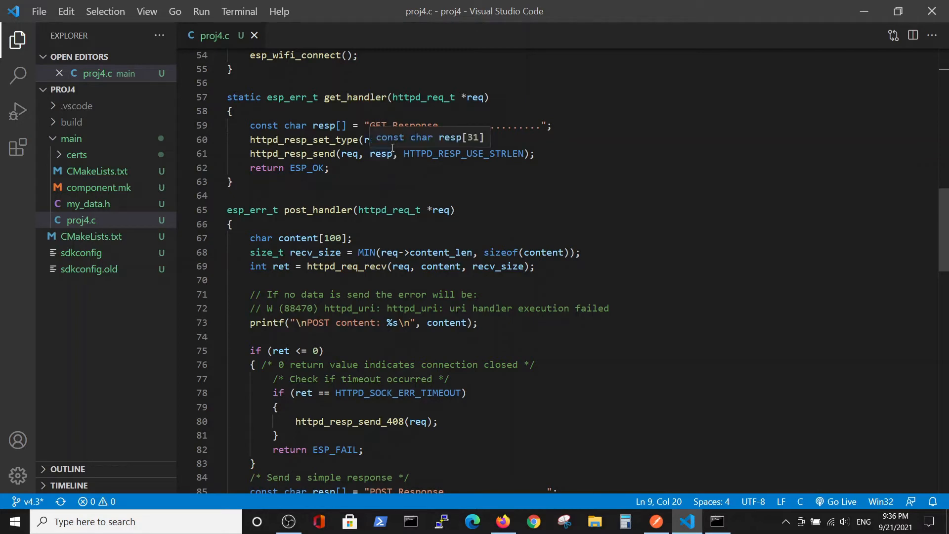
scroll("down", 3)
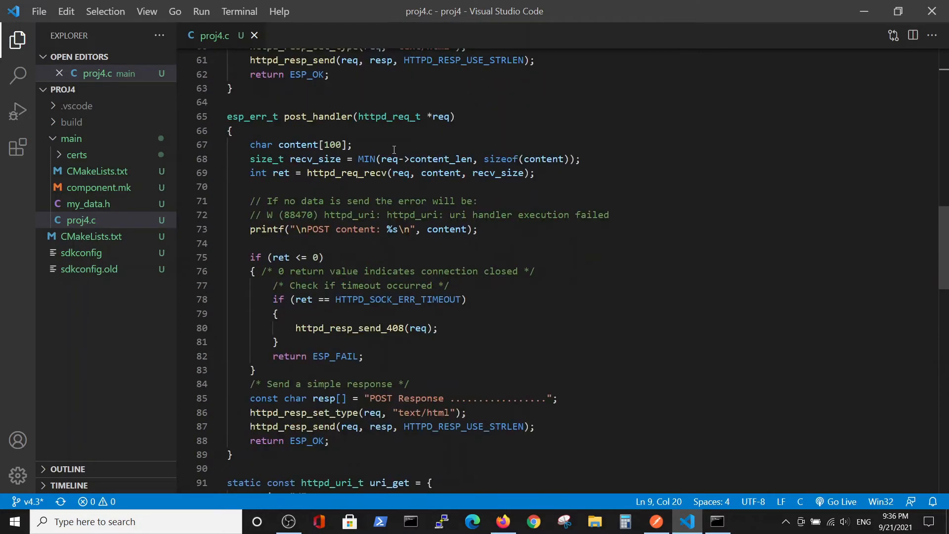
scroll("down", 3)
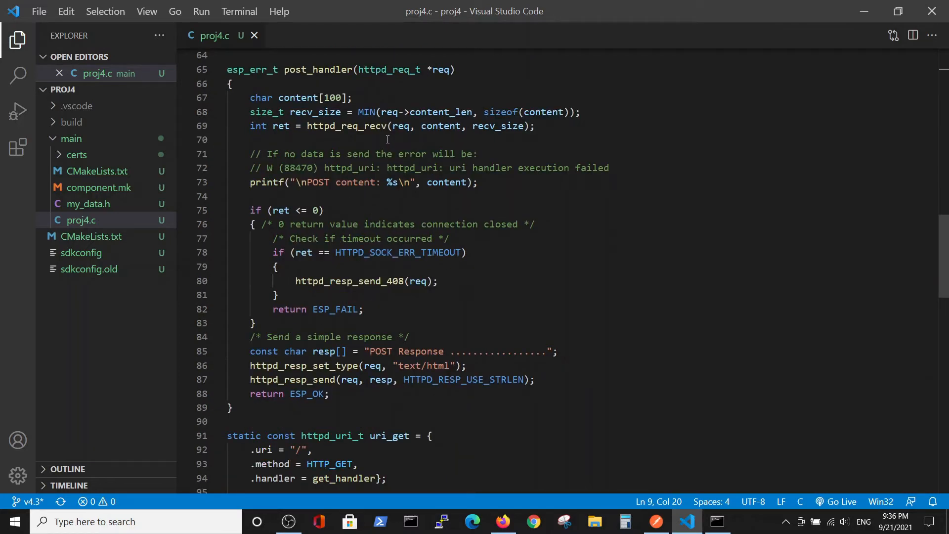
mouse_move(418, 150)
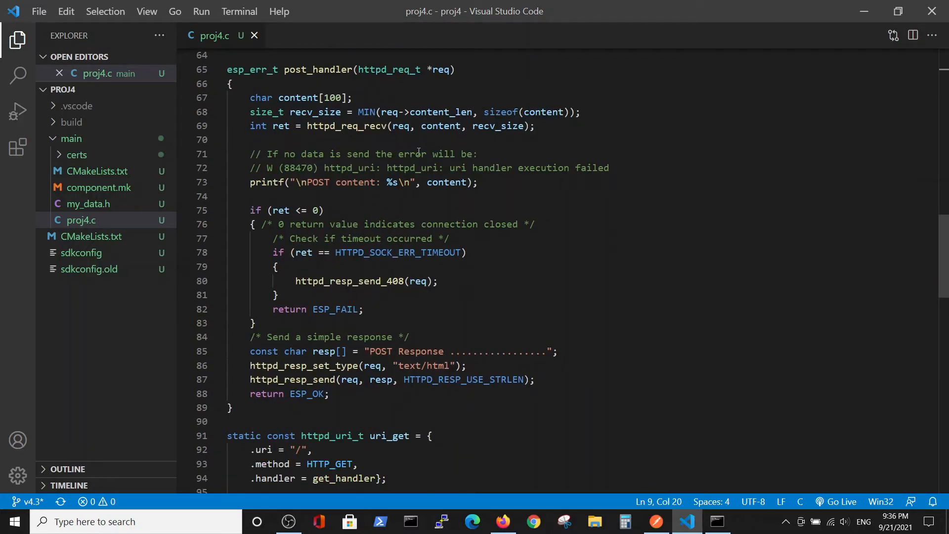
scroll("down", 3)
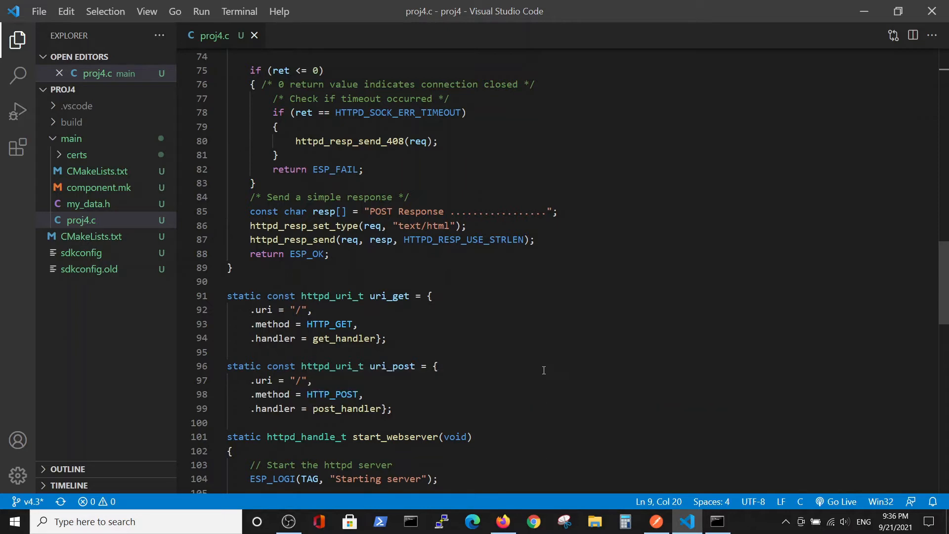
mouse_move(506, 340)
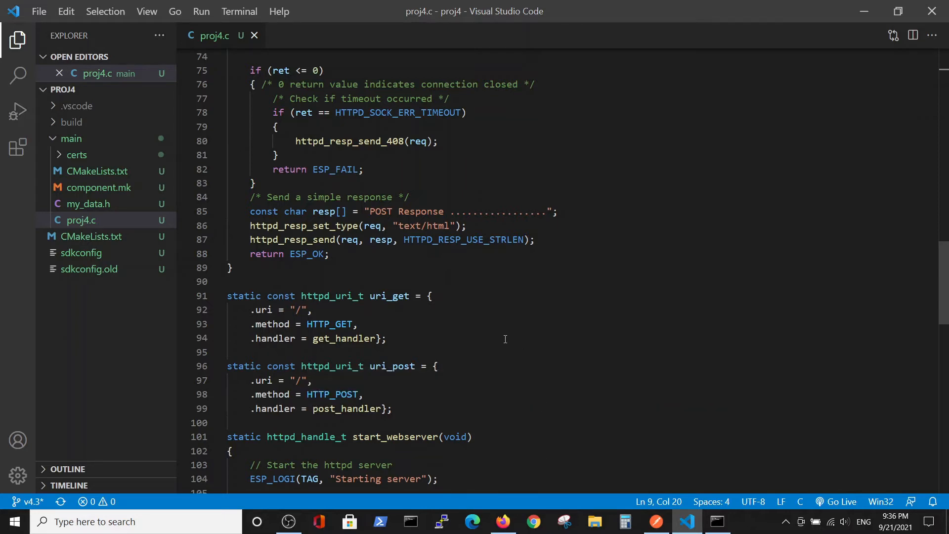
scroll("down", 3)
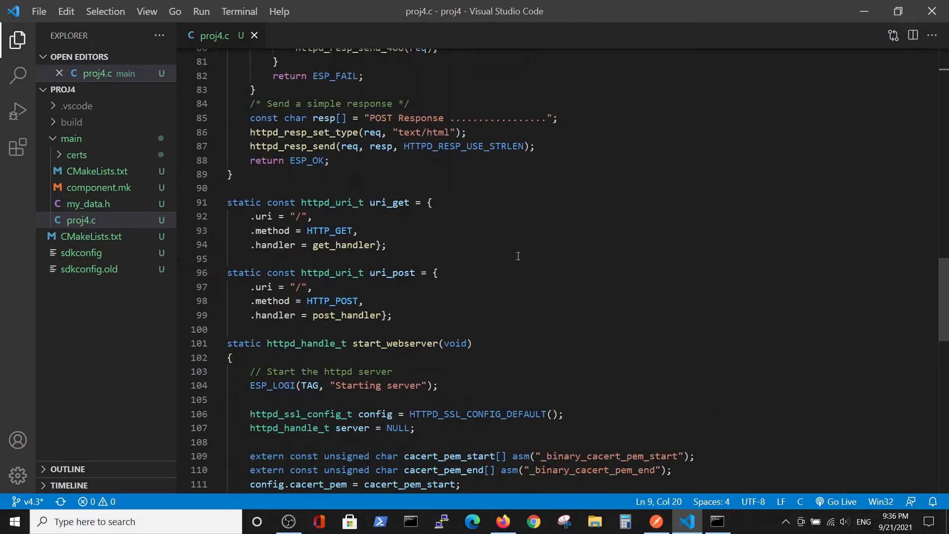
scroll("down", 3)
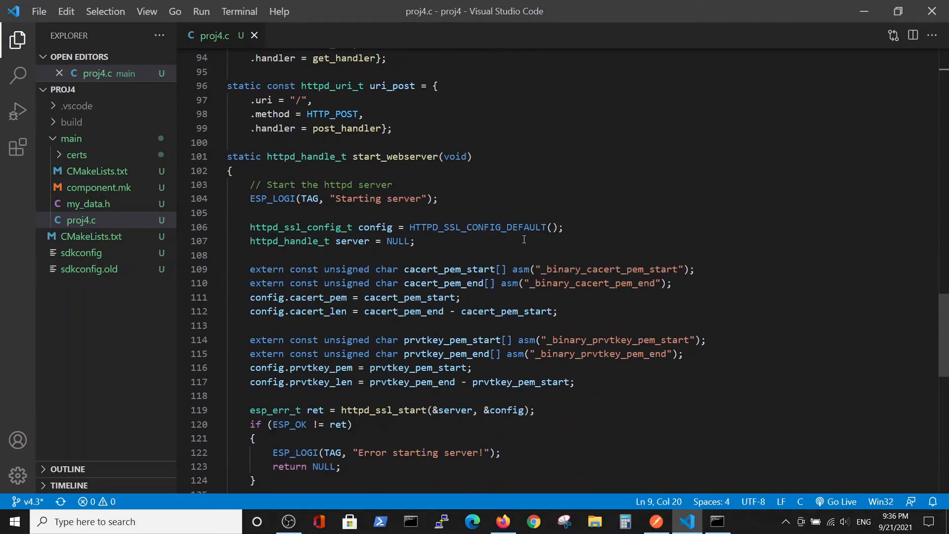
scroll("down", 3)
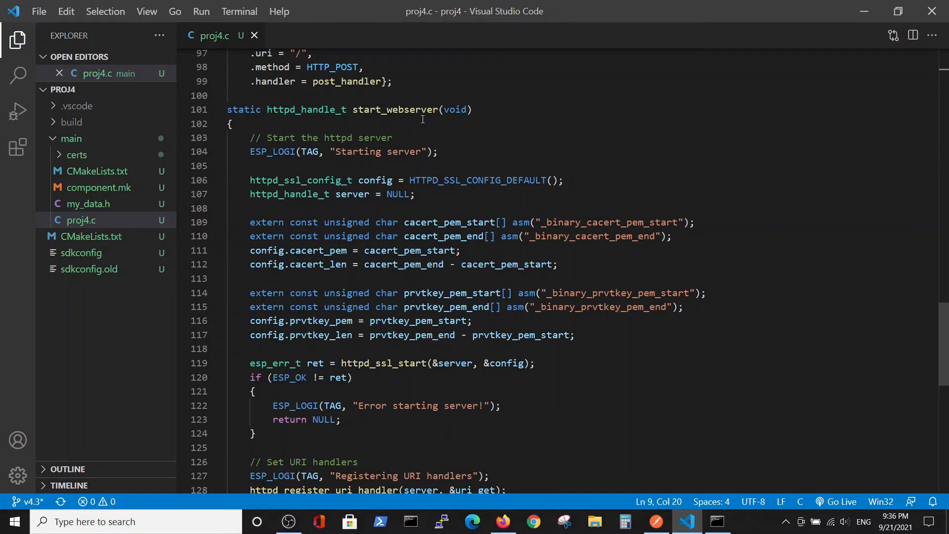
scroll("down", 3)
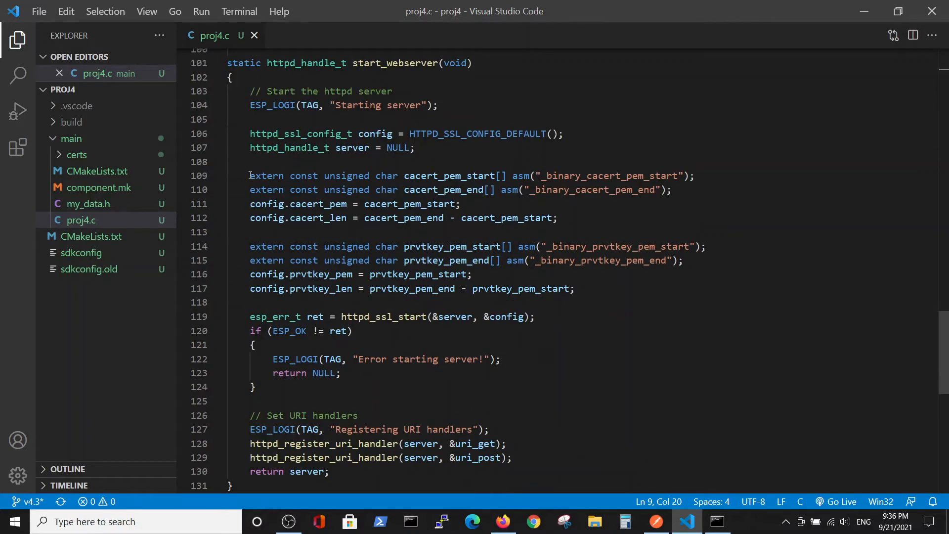
left_click_drag(250, 176, 573, 289)
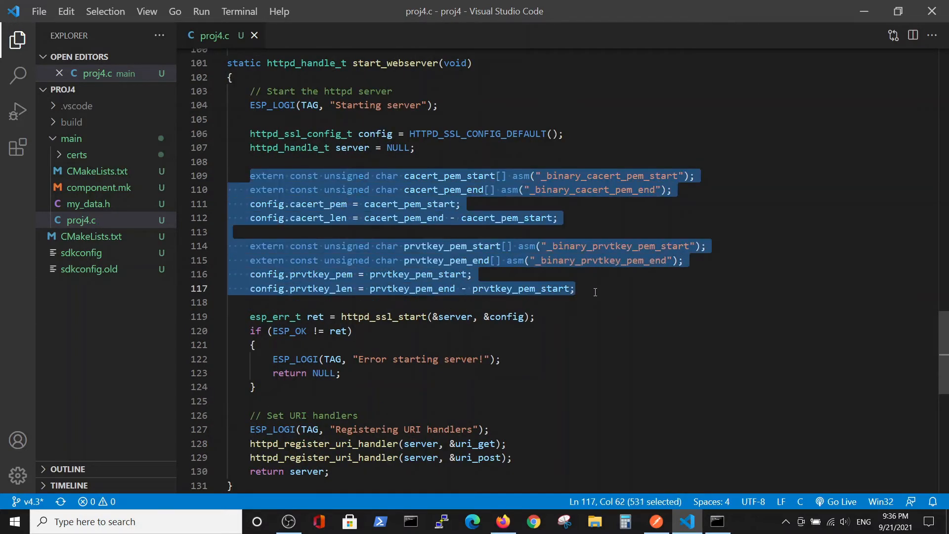
mouse_move(89, 171)
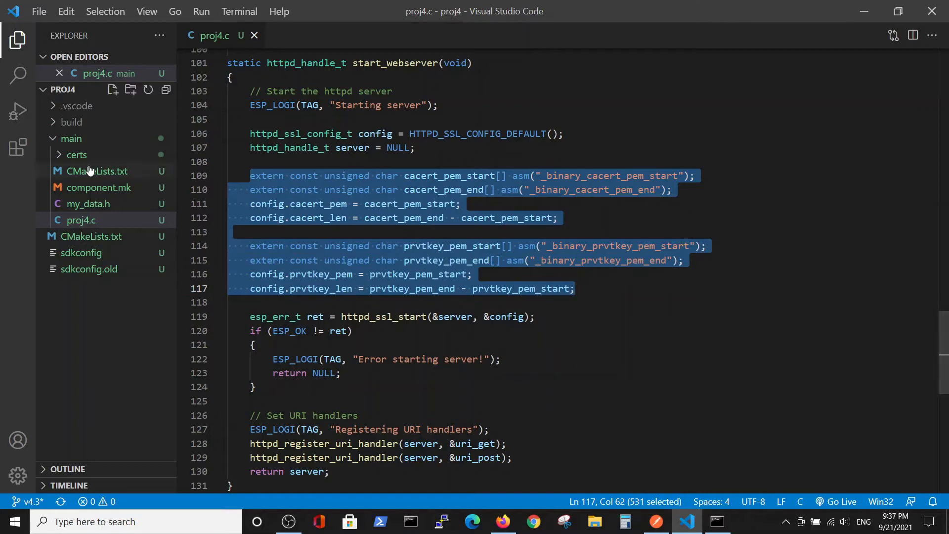
mouse_move(91, 156)
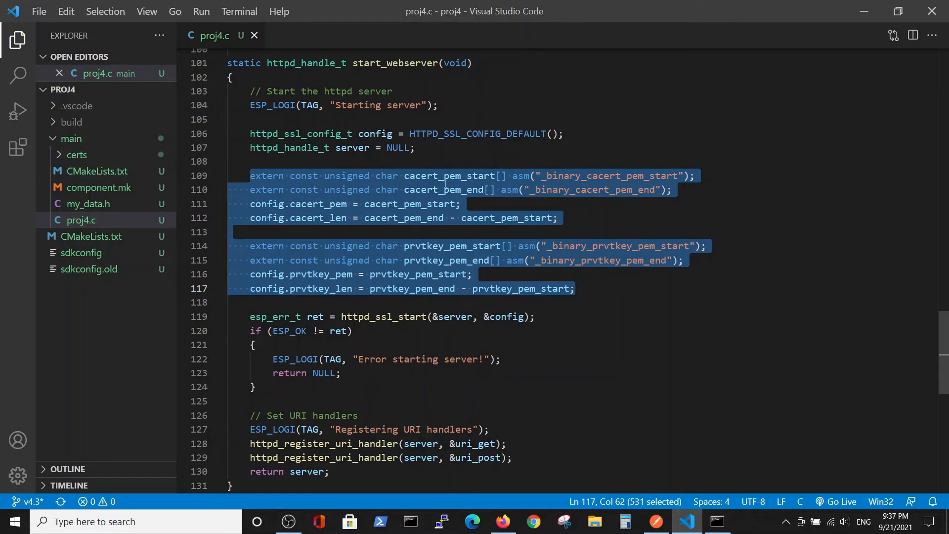
left_click(409, 246)
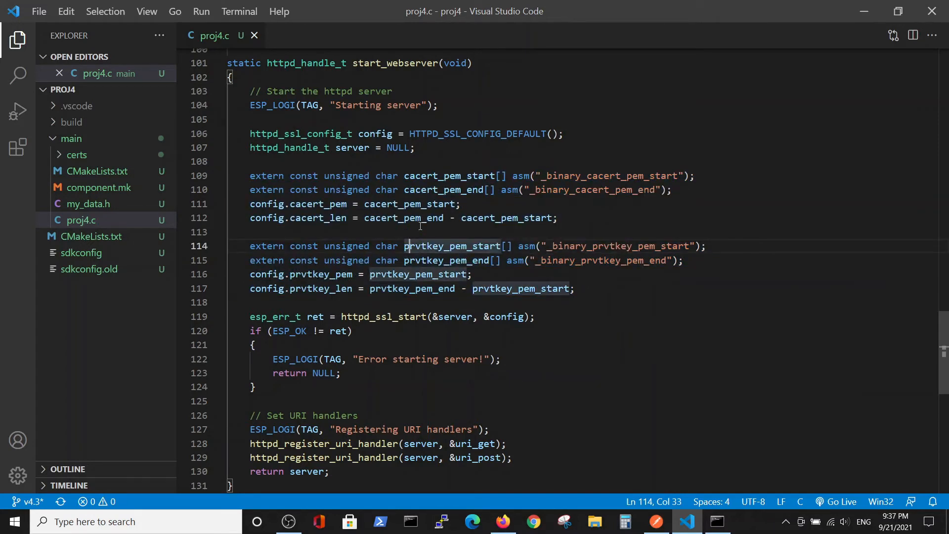
mouse_move(421, 247)
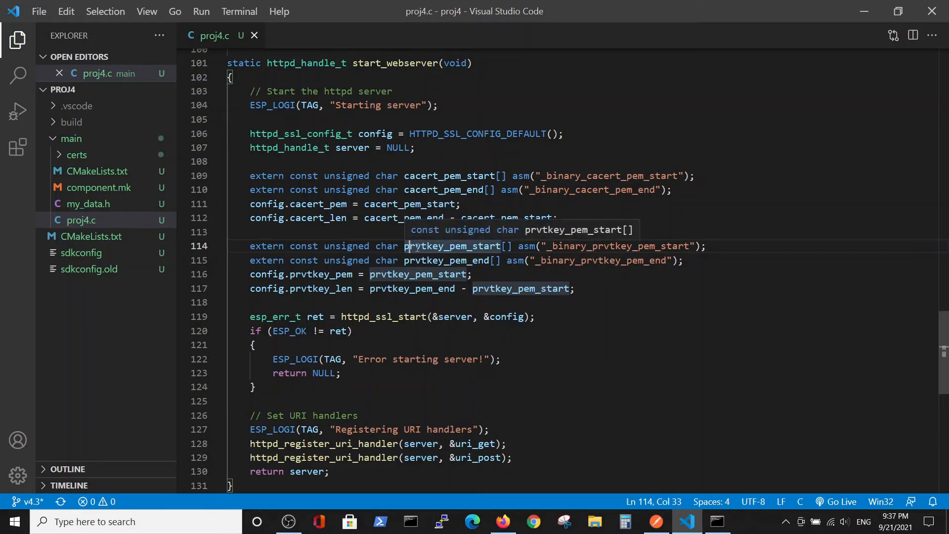
mouse_move(347, 472)
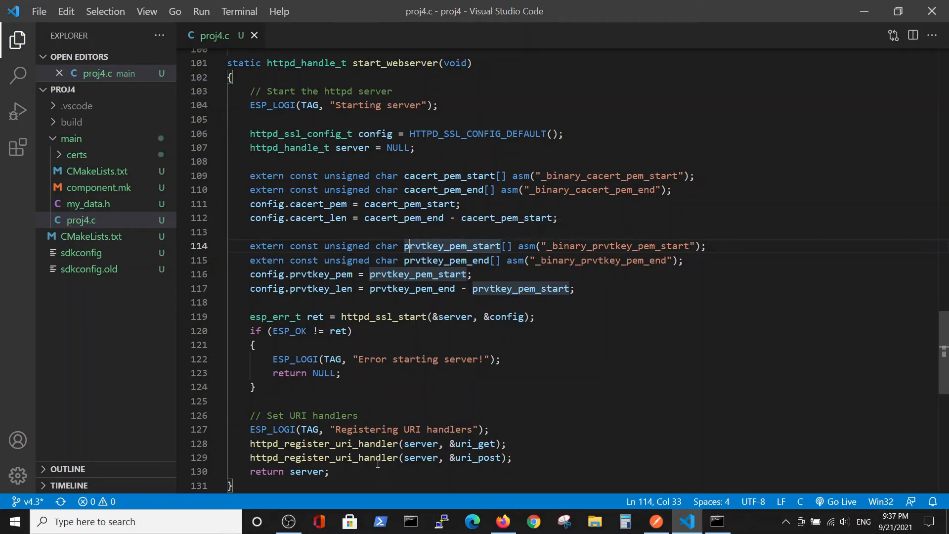
scroll("down", 3)
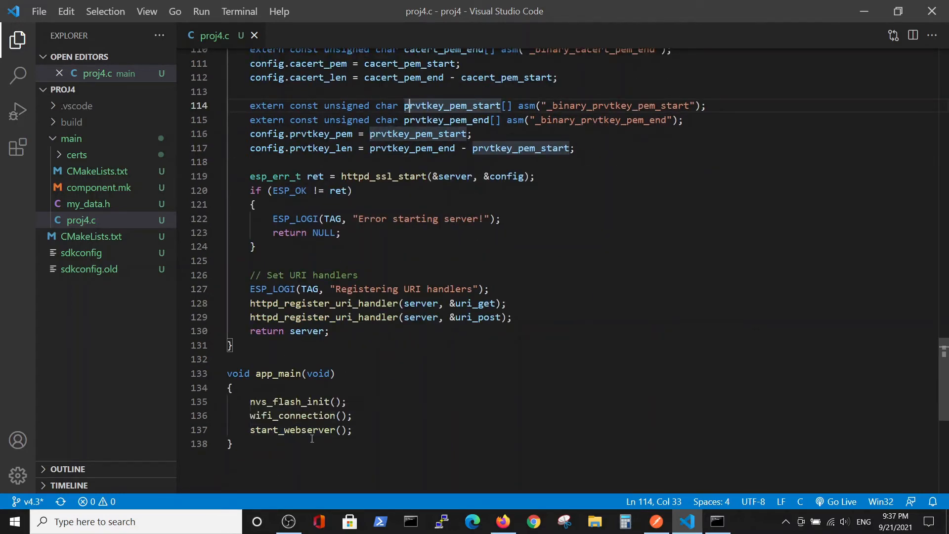
mouse_move(680, 512)
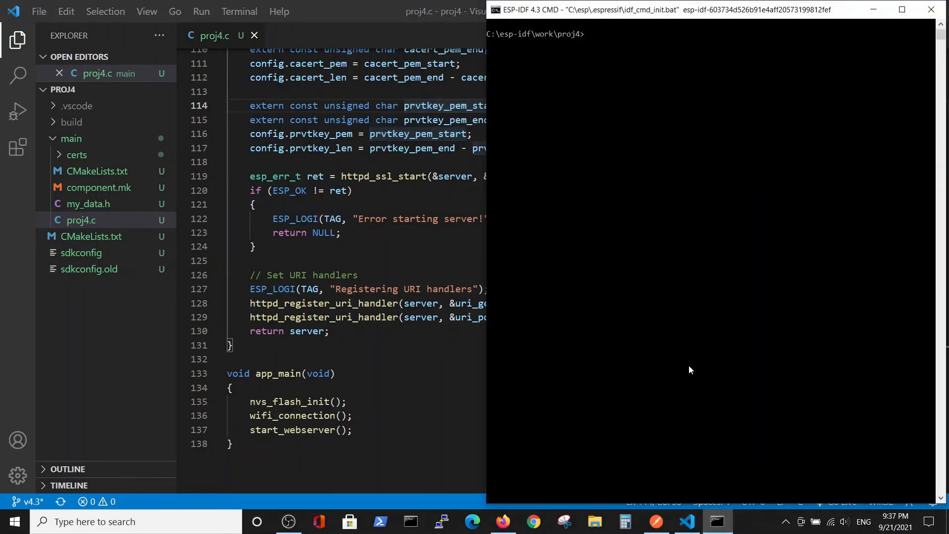
Run idf.py build flash monitor in the proj4 folder to build, flash and monitor the ESP32
type("idf.py build flash monitor")
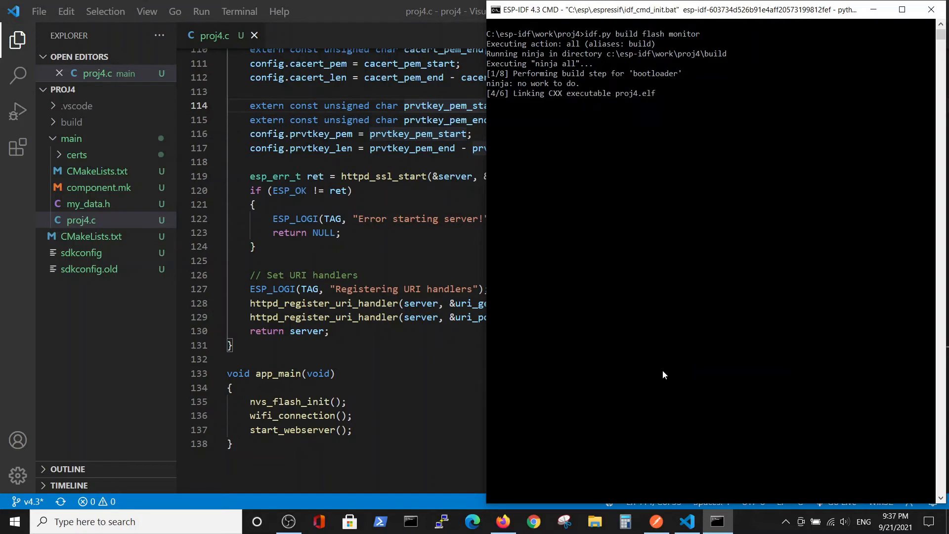
mouse_move(660, 397)
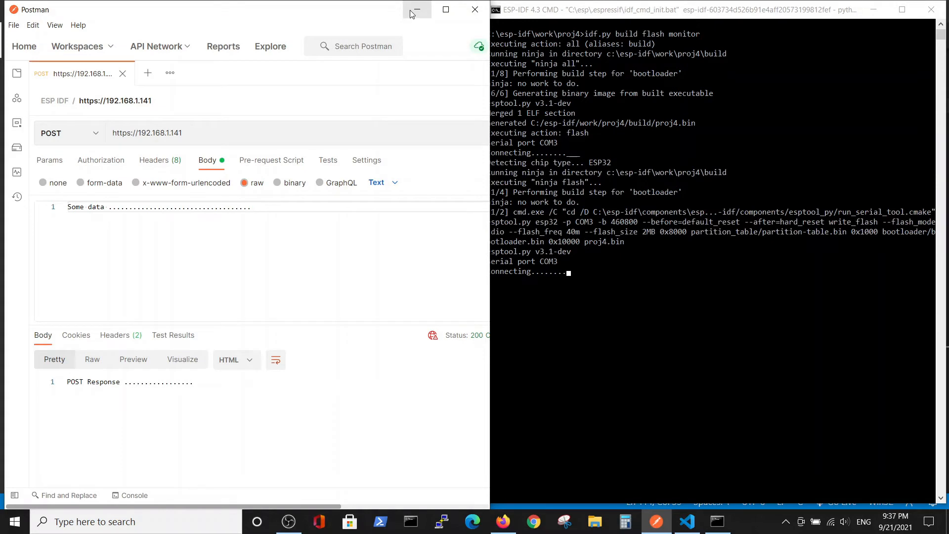
left_click(70, 132)
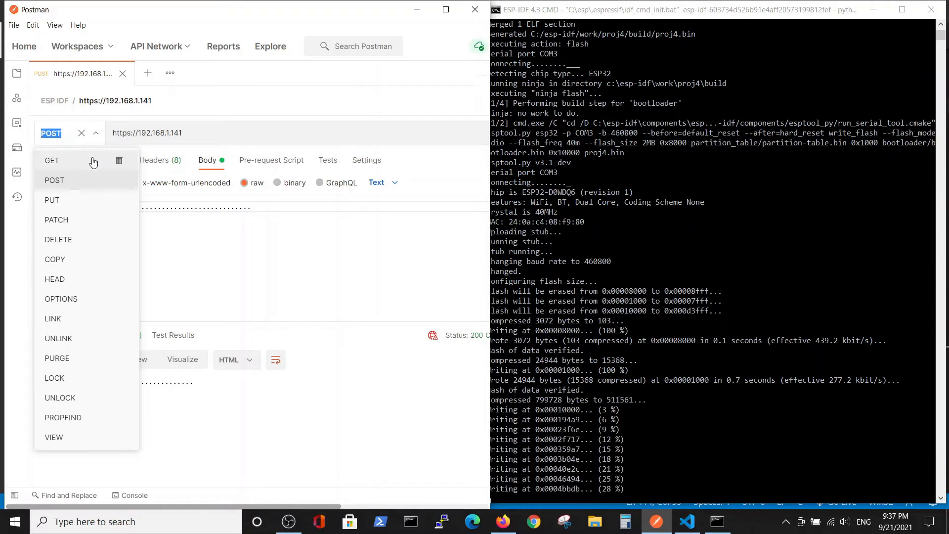
left_click(51, 161)
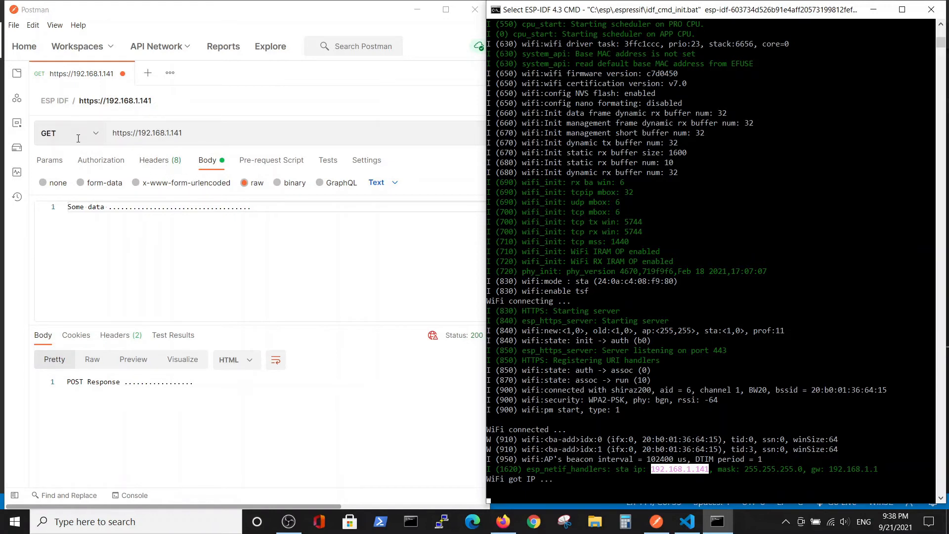
mouse_move(211, 163)
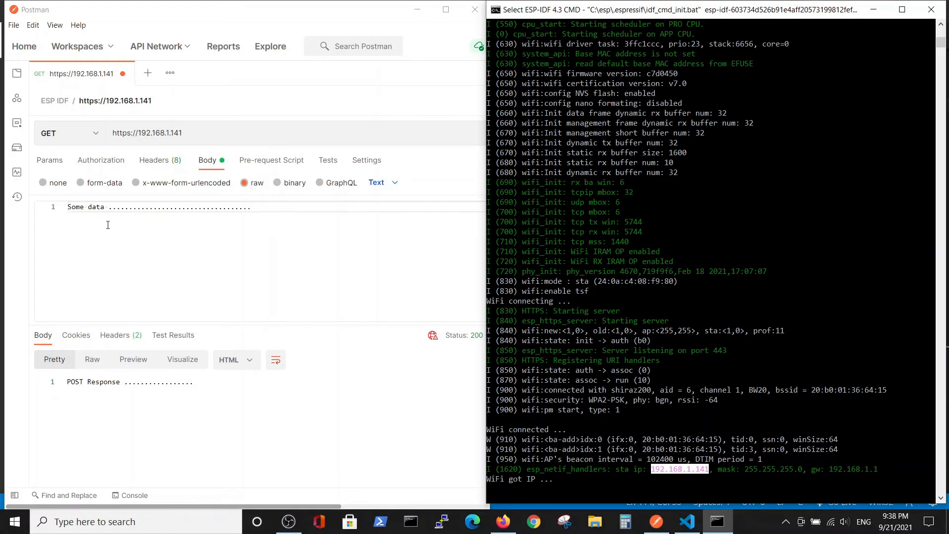
mouse_move(535, 311)
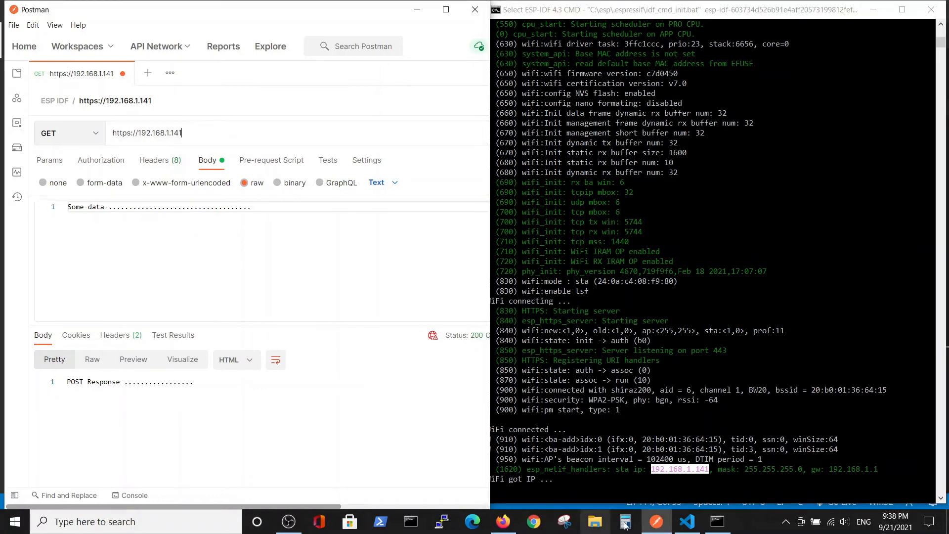
left_click(687, 523)
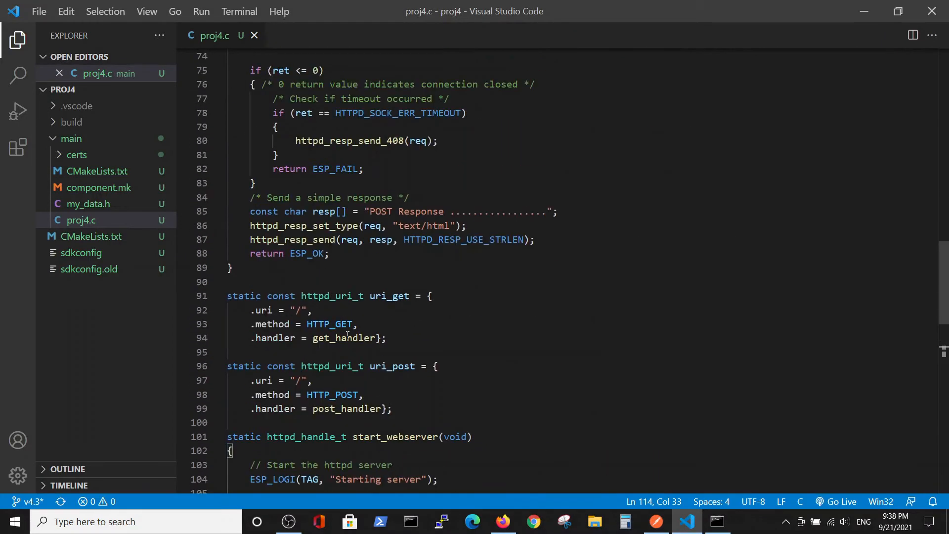
Scroll proj4.c to the uri_get and uri_post handler struct definitions
scroll("up", 3)
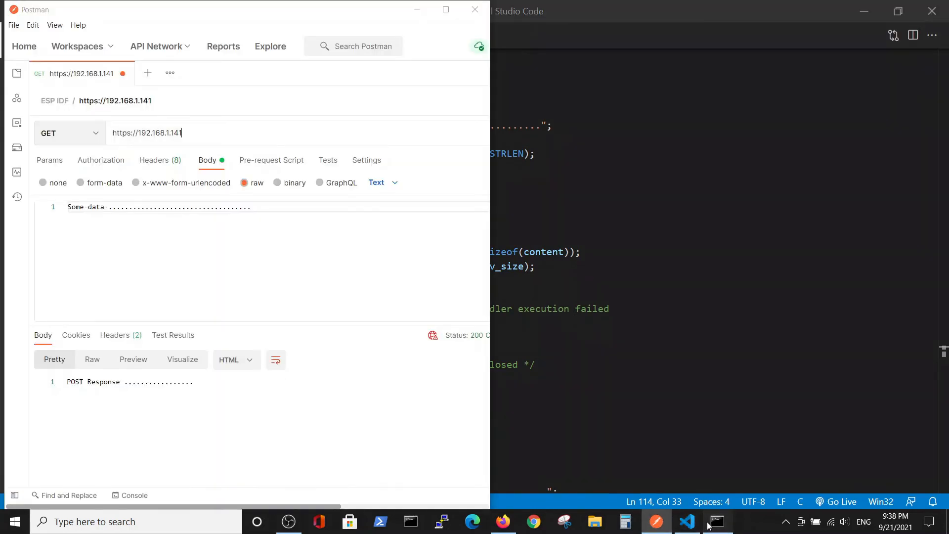
Send the GET request with the ESP32 serial monitor visible, logging the HTTPS session handshake
left_click(718, 522)
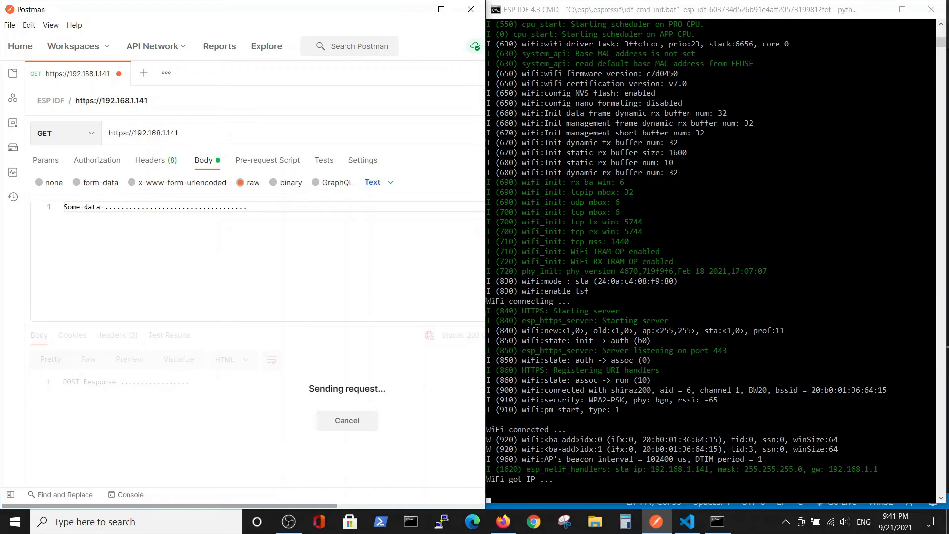
mouse_move(66, 366)
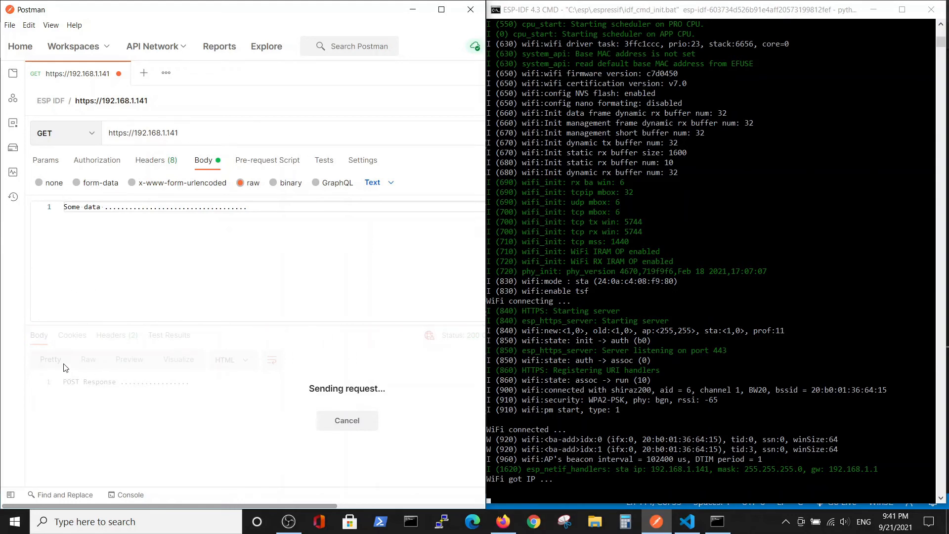
mouse_move(73, 403)
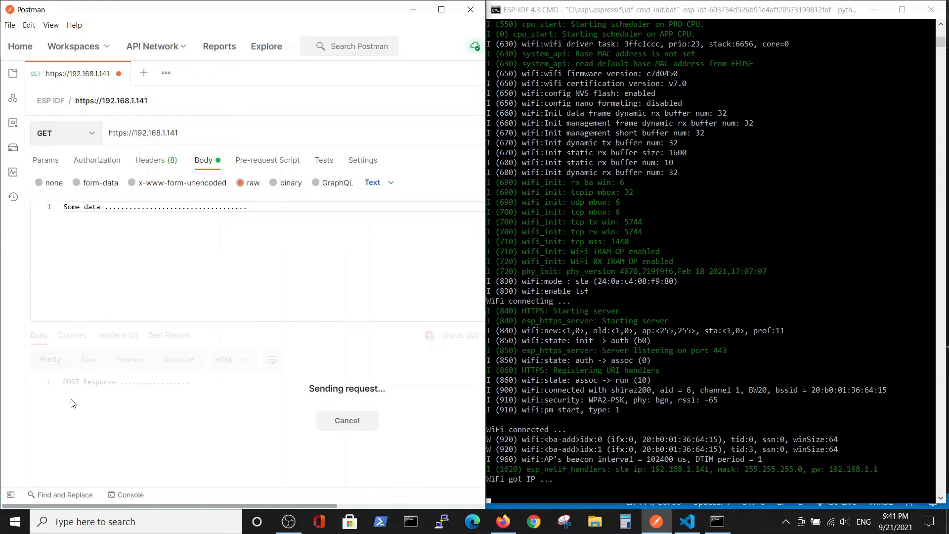
scroll("down", 3)
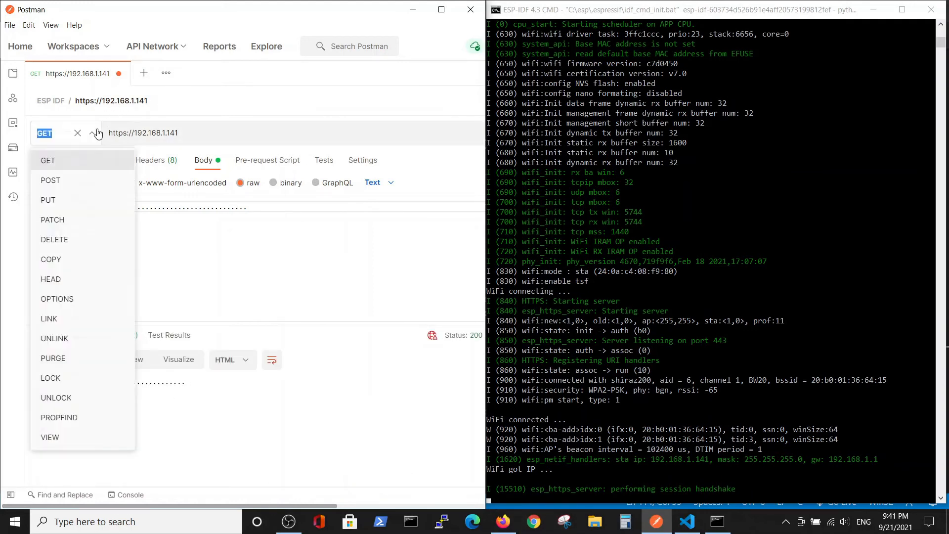
left_click(50, 180)
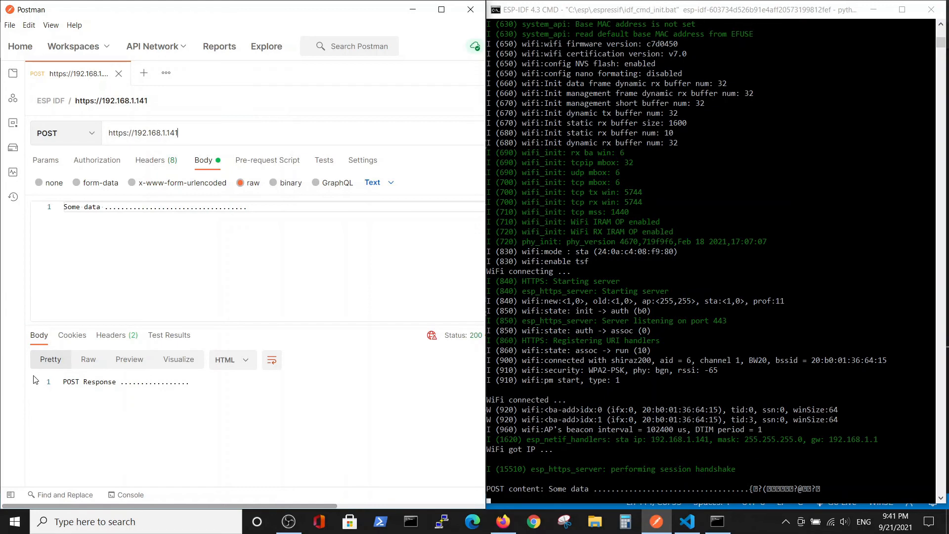
mouse_move(396, 437)
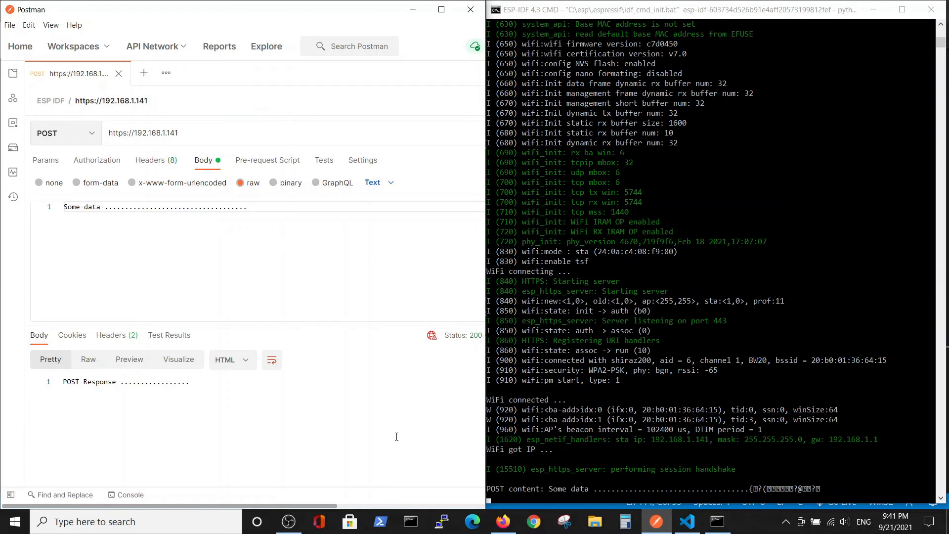
mouse_move(817, 495)
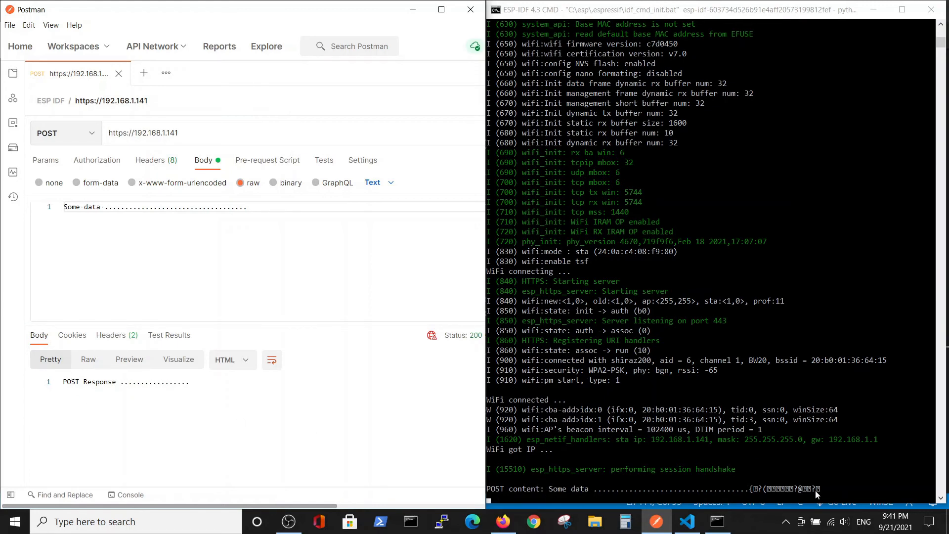
mouse_move(739, 485)
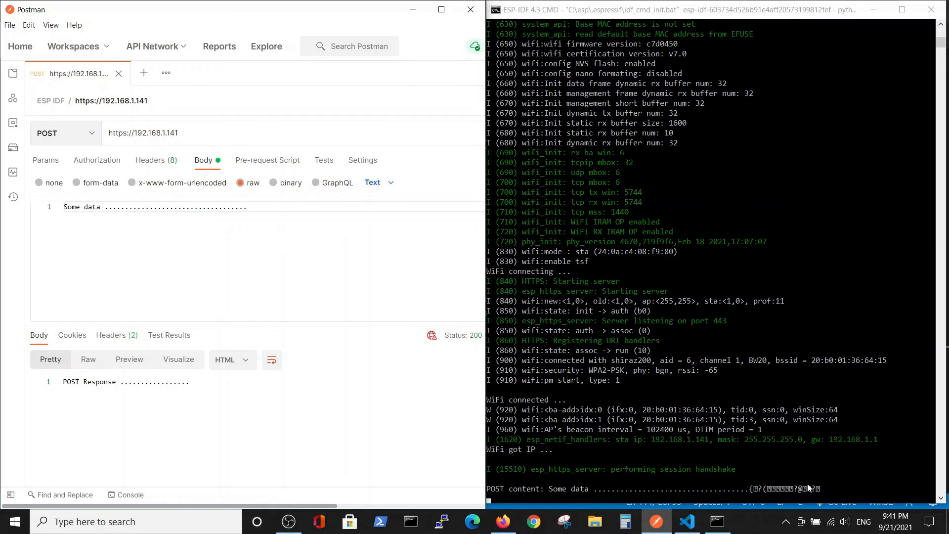
mouse_move(799, 485)
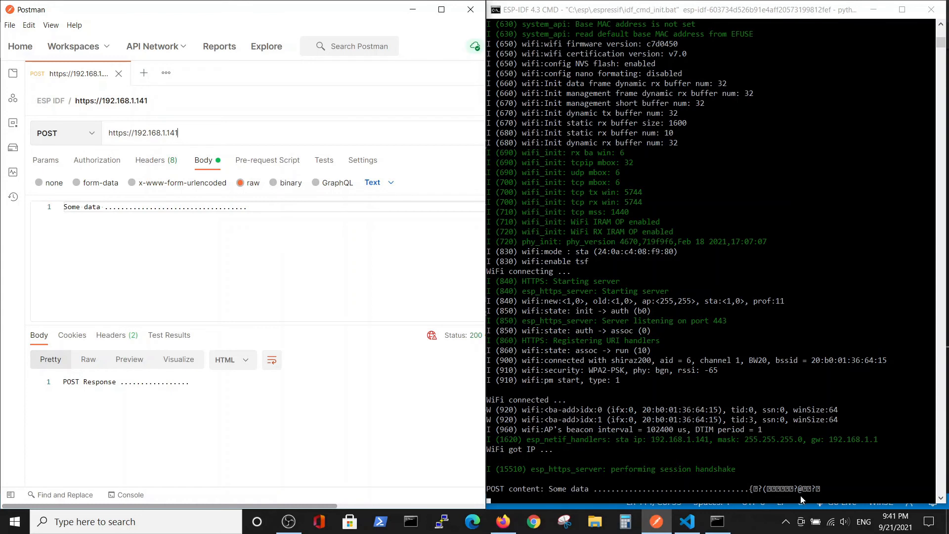
mouse_move(691, 492)
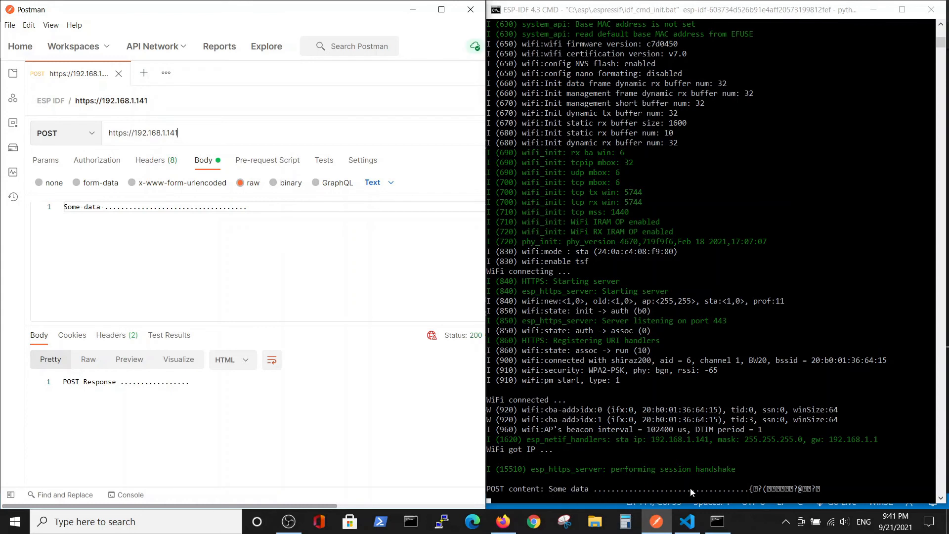
mouse_move(583, 480)
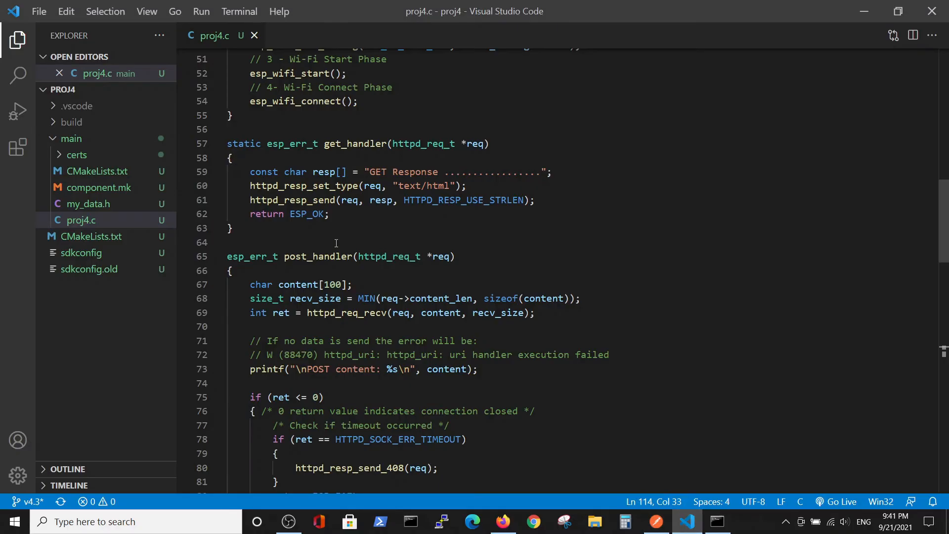
Highlight post_handler's printf of the received POST content and return to proj4.c in VS Code
left_click_drag(249, 369, 469, 369)
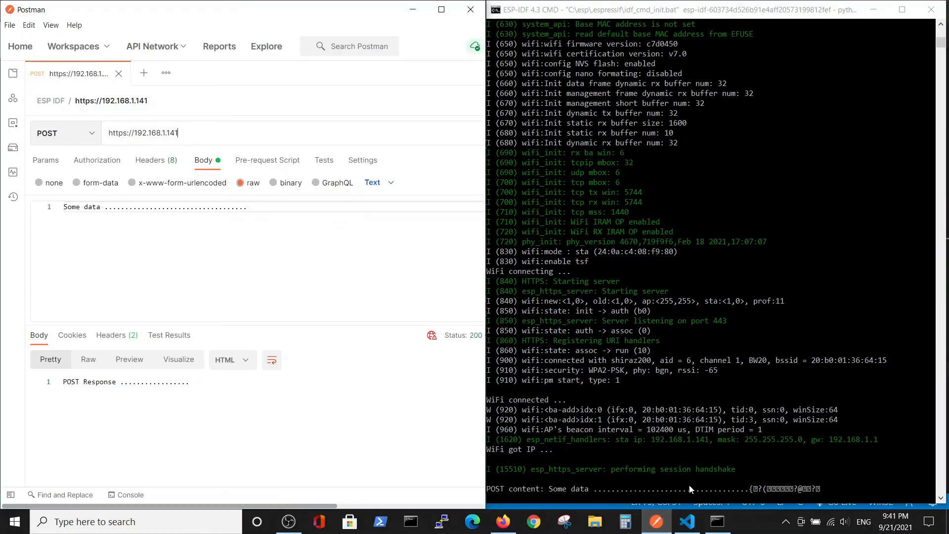
left_click(687, 521)
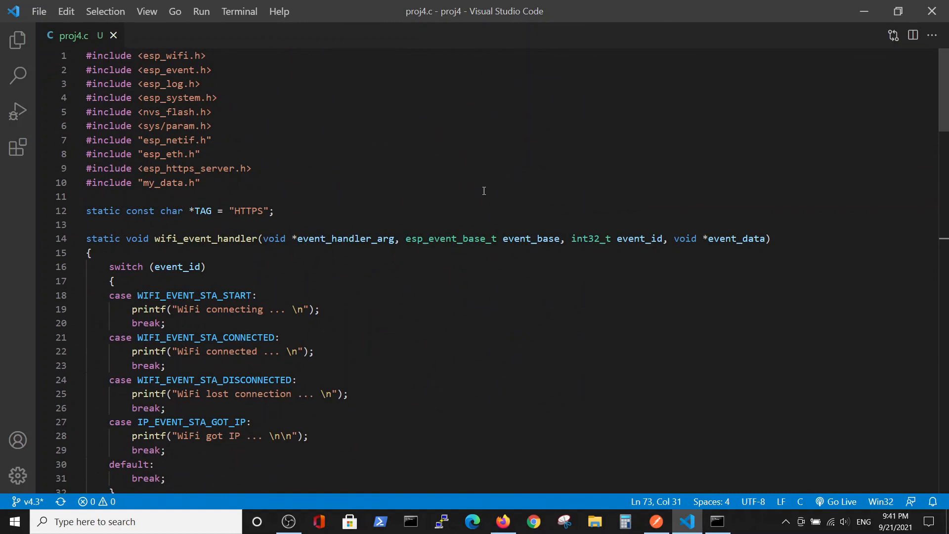
scroll("down", 3)
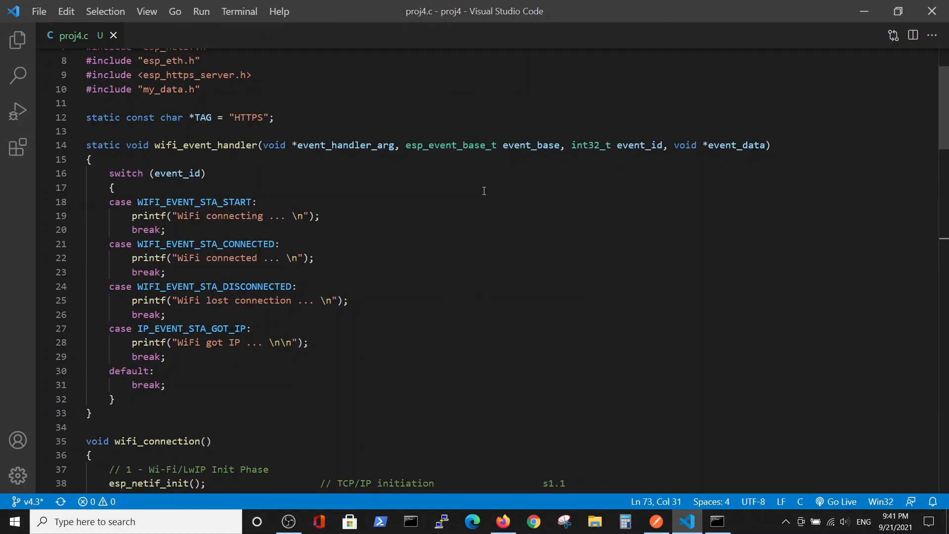
scroll("down", 3)
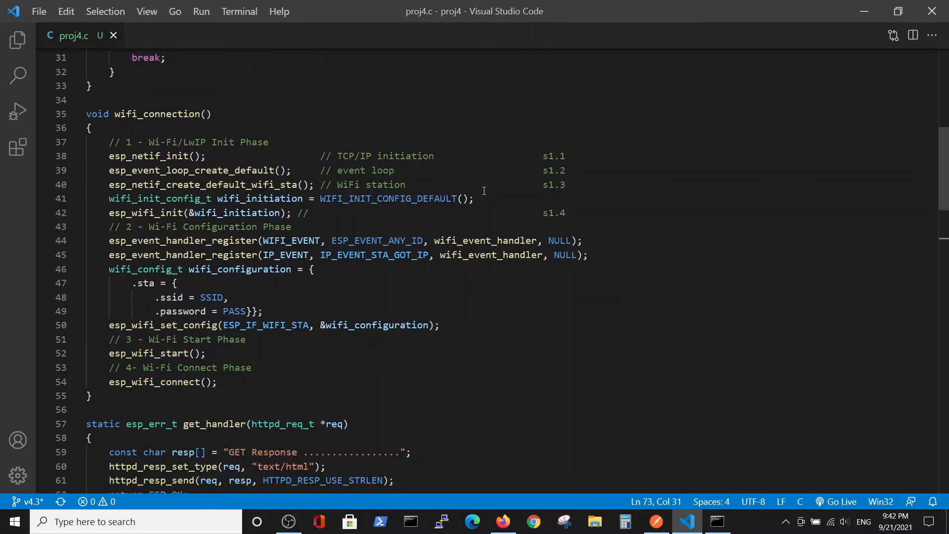
scroll("down", 3)
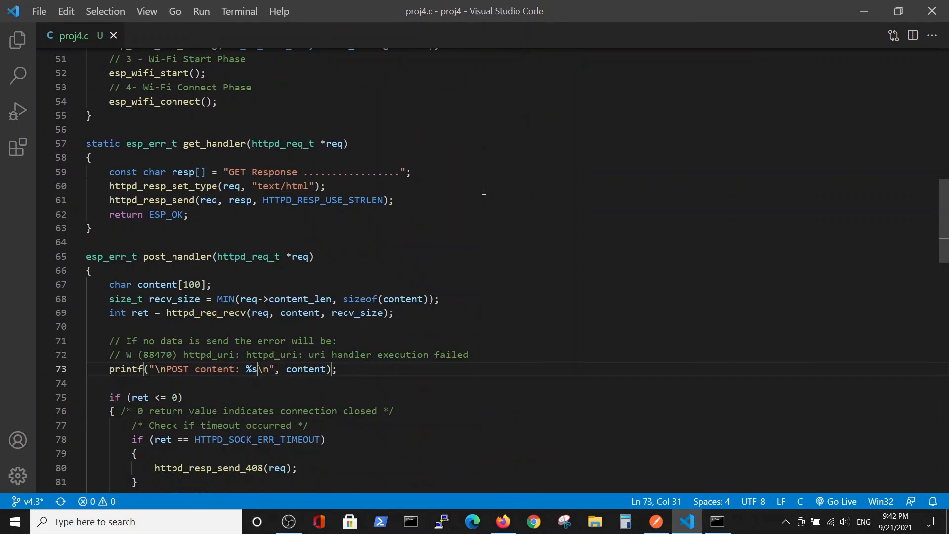
scroll("down", 3)
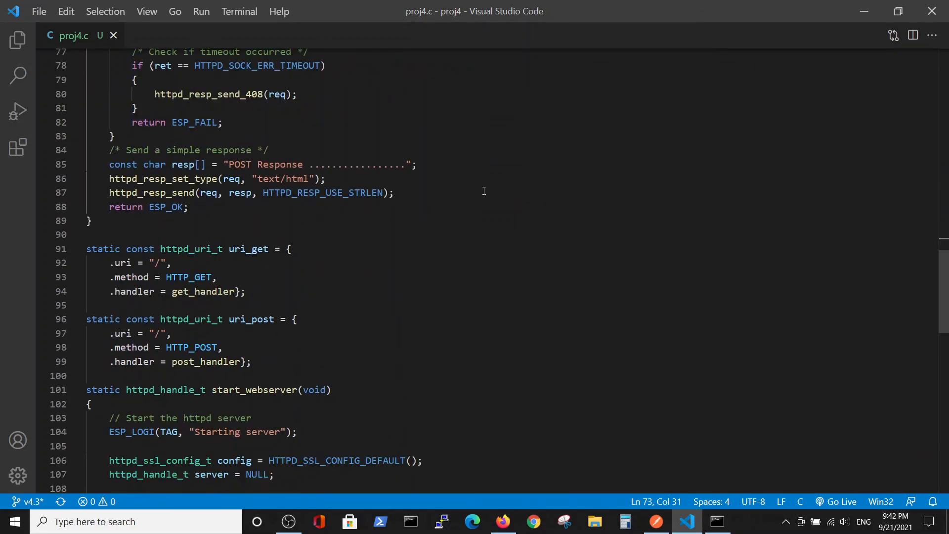
scroll("down", 3)
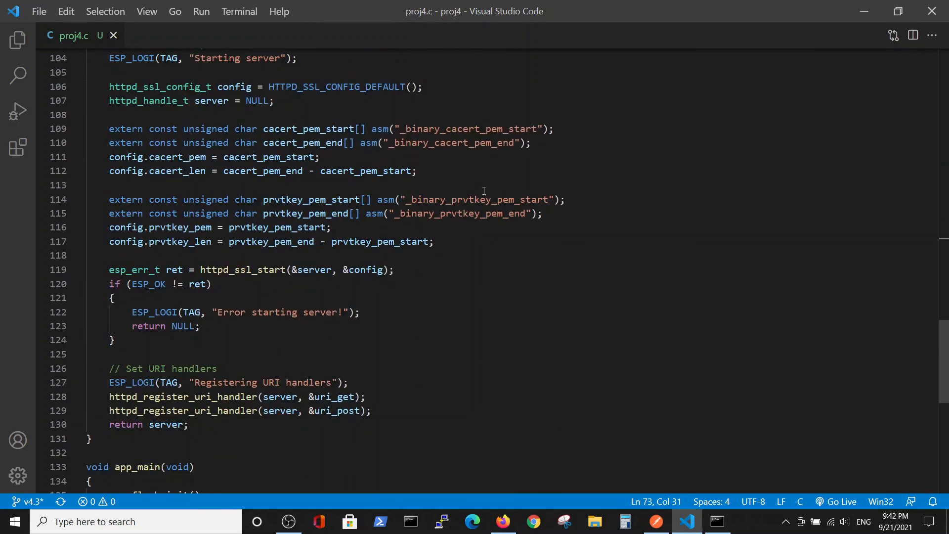
scroll("down", 3)
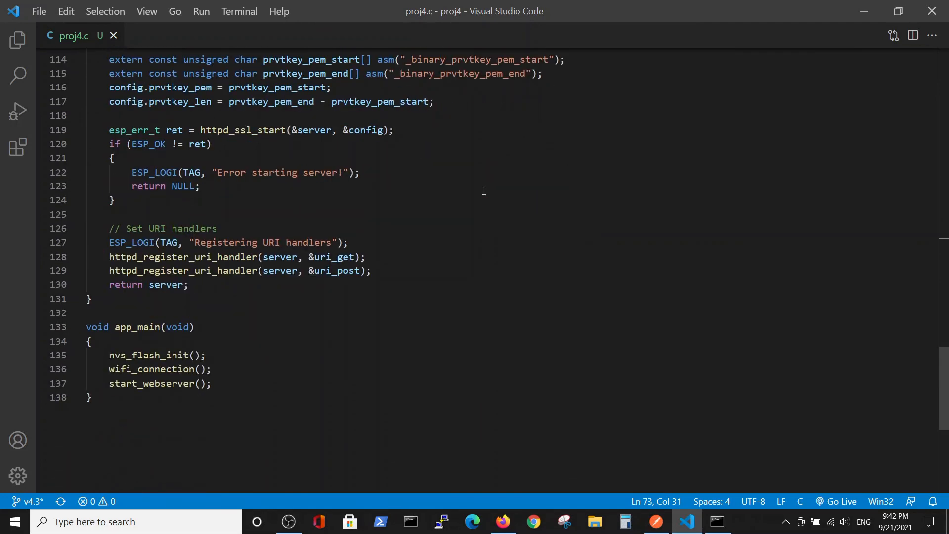